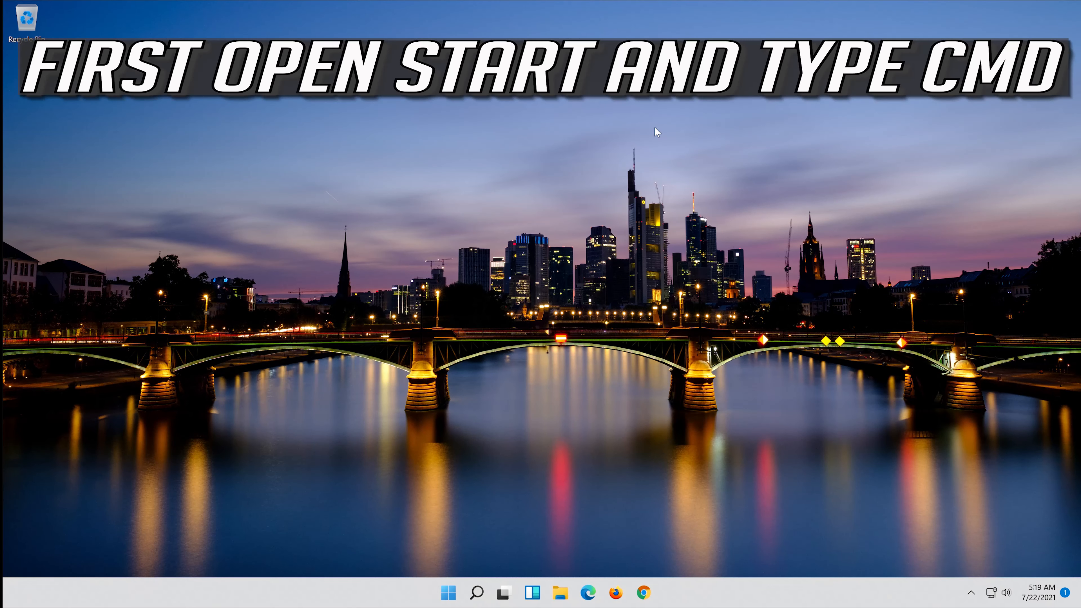
# Search 'cmd' from Start and launch Command Prompt as administrator, confirming UAC
pyautogui.click(447, 592)
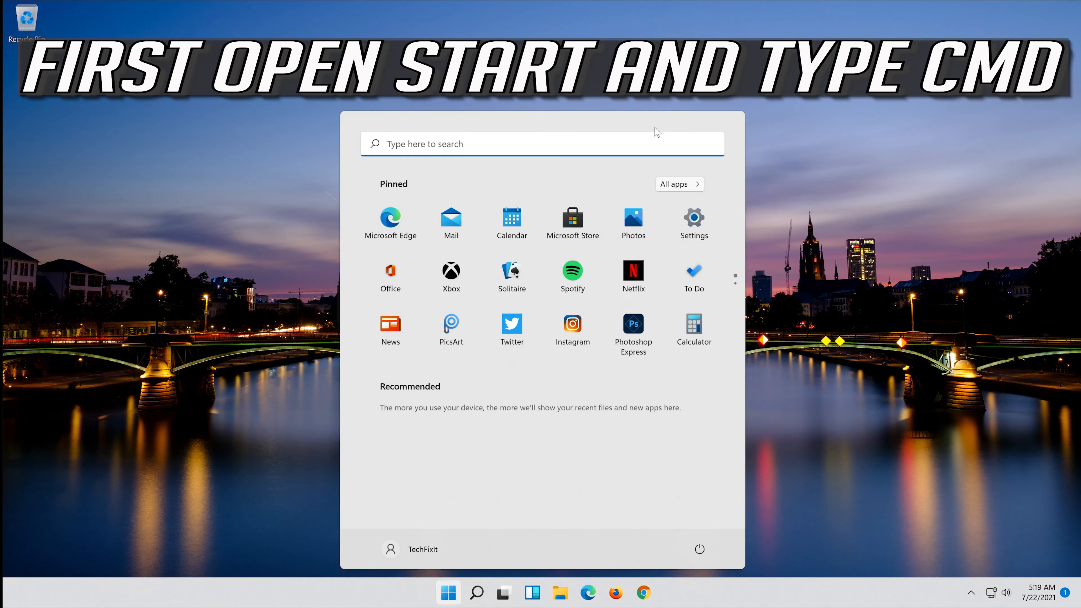
pyautogui.write('cmd')
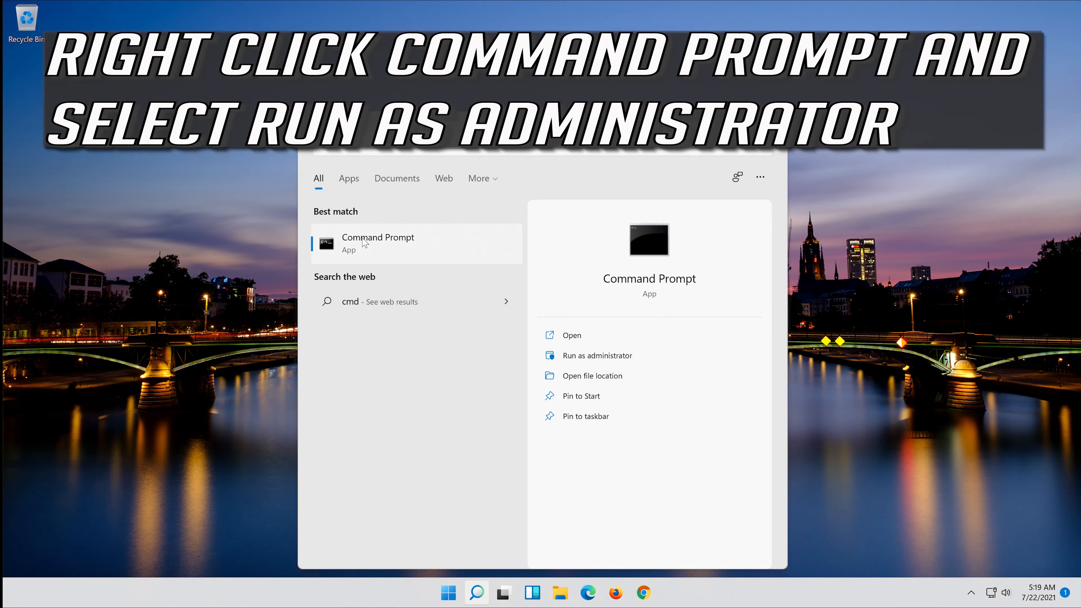
pyautogui.rightClick(377, 241)
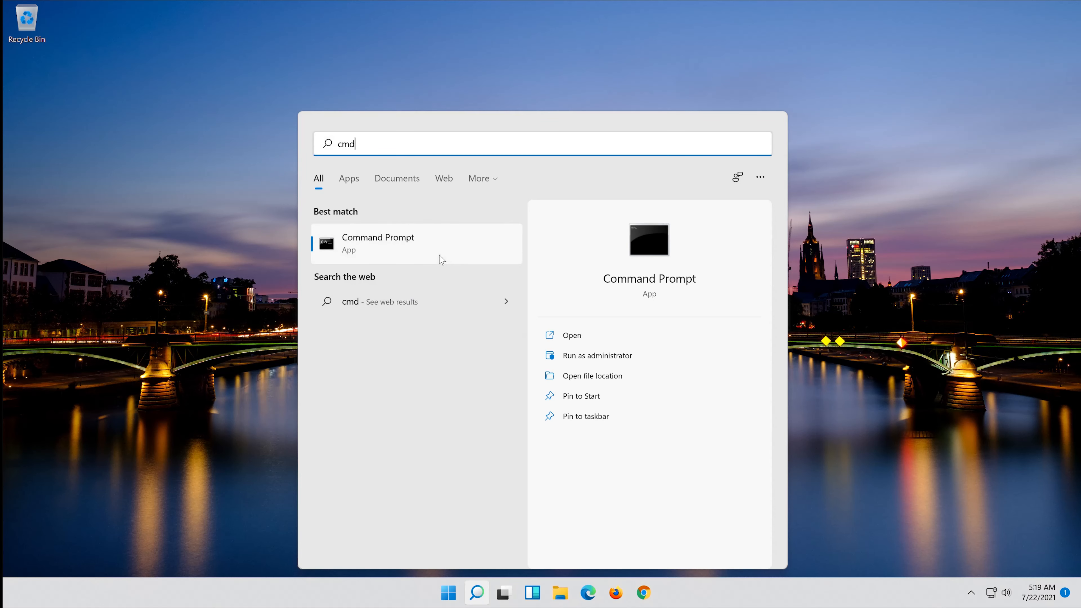
pyautogui.click(596, 355)
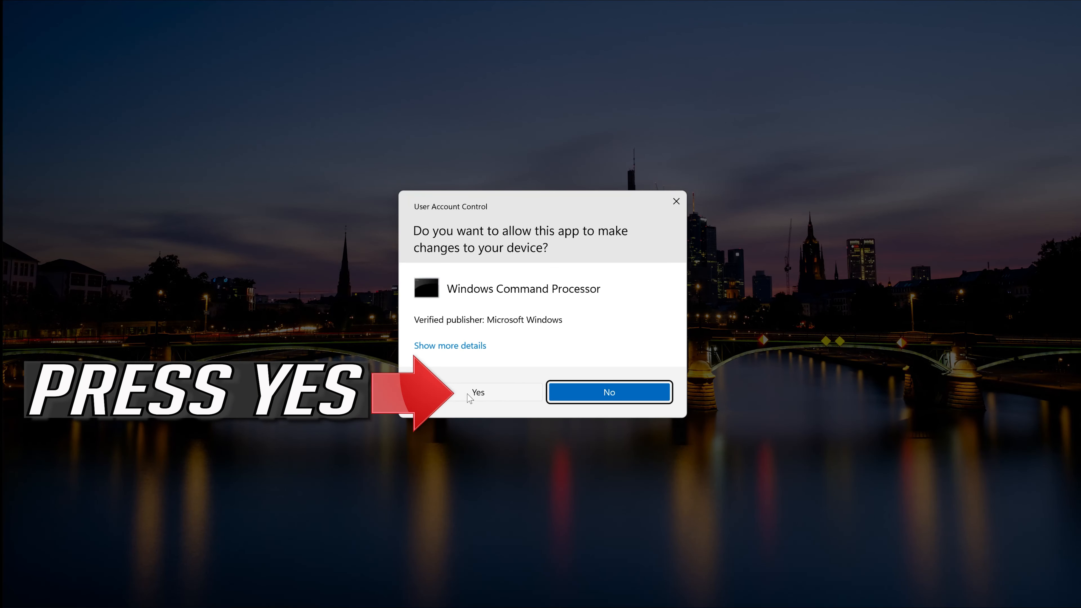
pyautogui.click(478, 391)
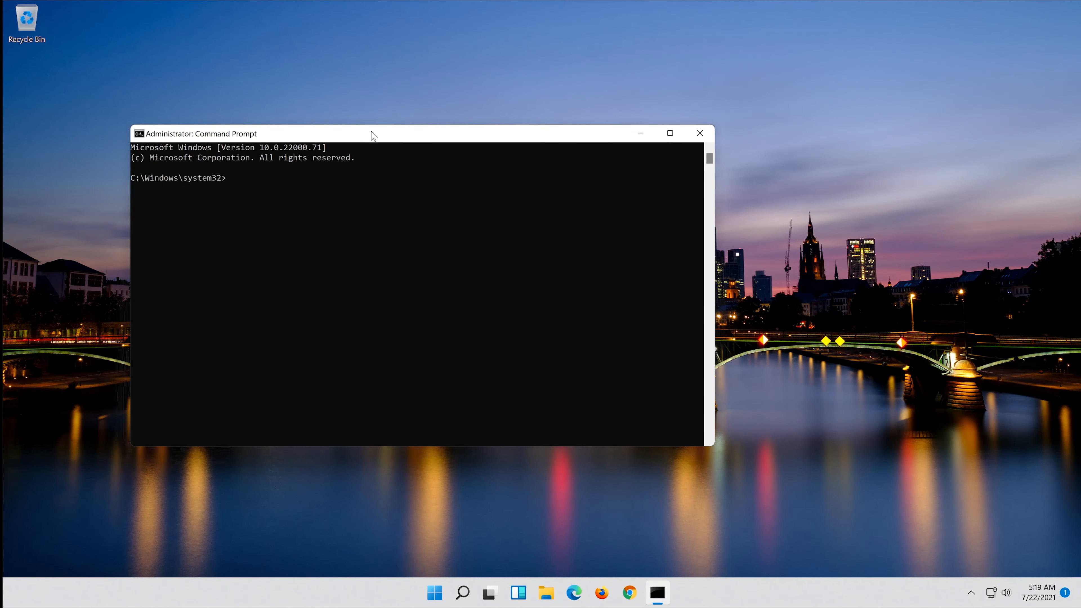
# Run sfc /scannow, which reports no integrity violations, then exit the prompt
pyautogui.write('sf')
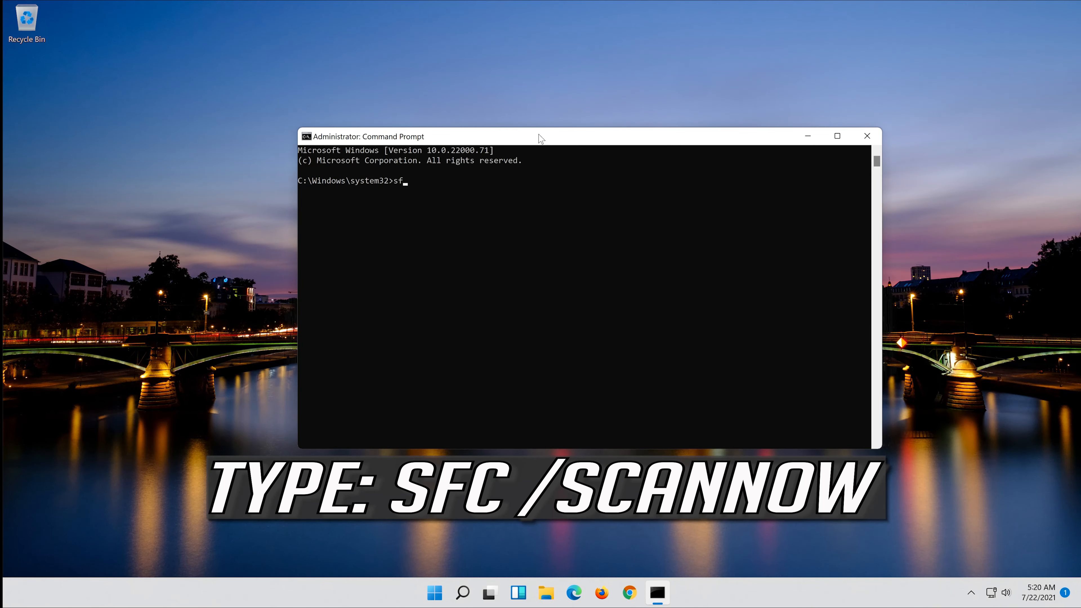
pyautogui.write('c /s')
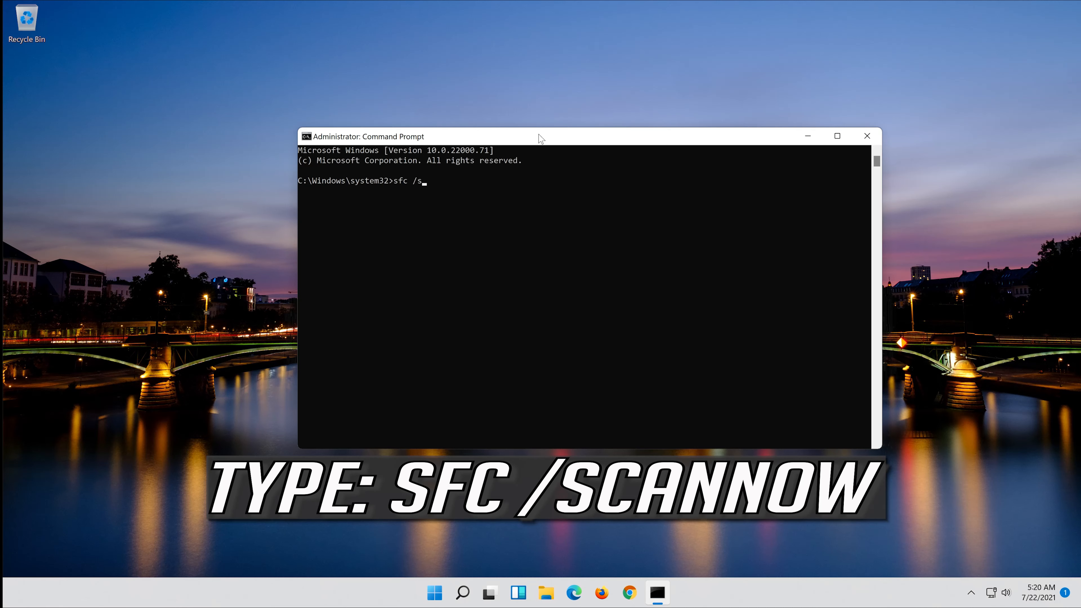
pyautogui.write('can')
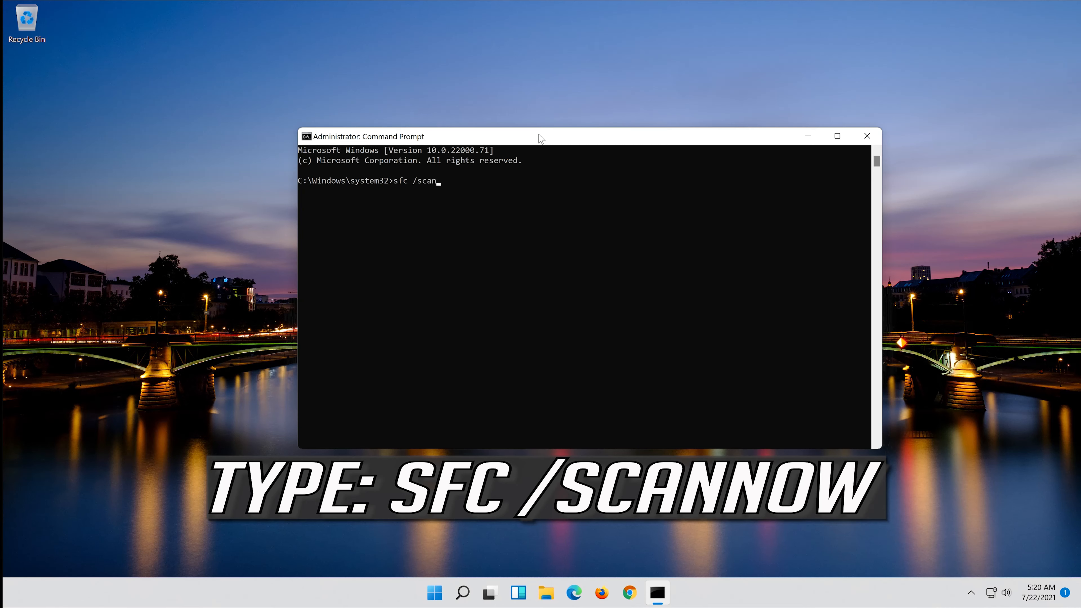
pyautogui.write('now')
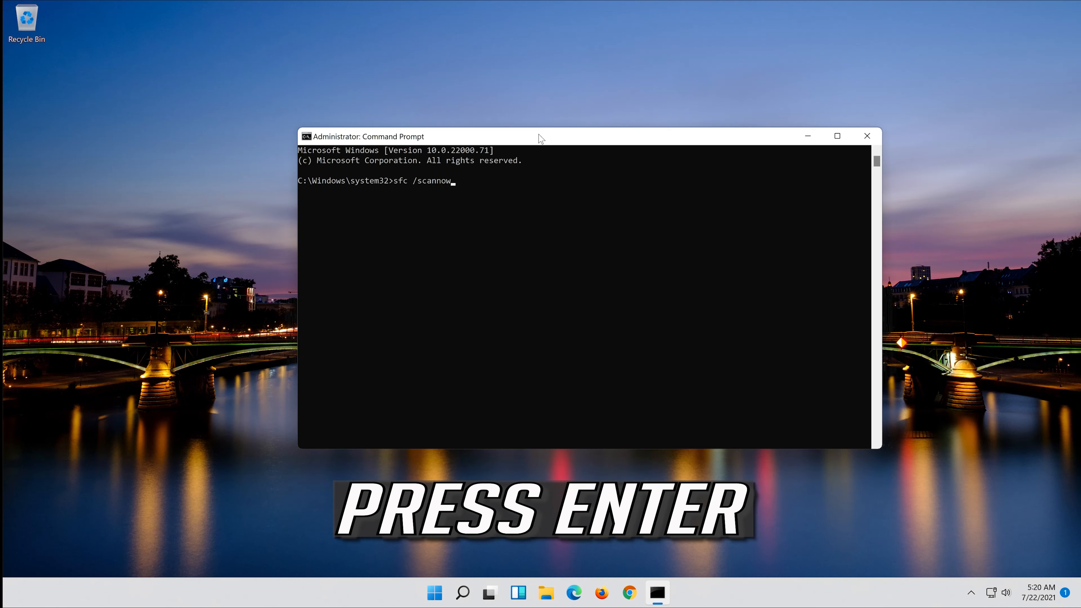
pyautogui.press('Enter')
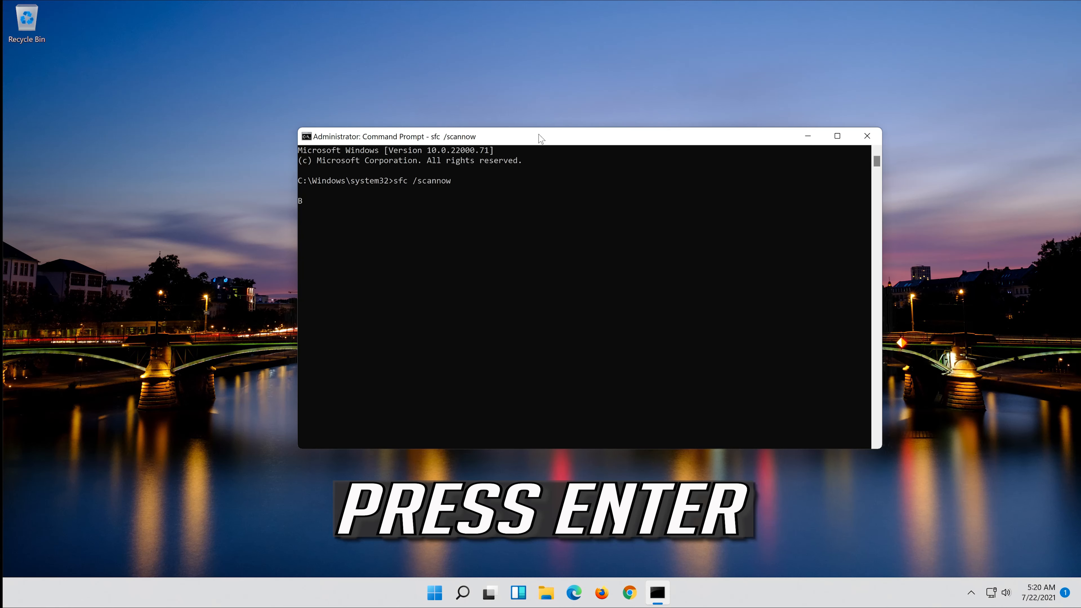
pyautogui.press('Enter')
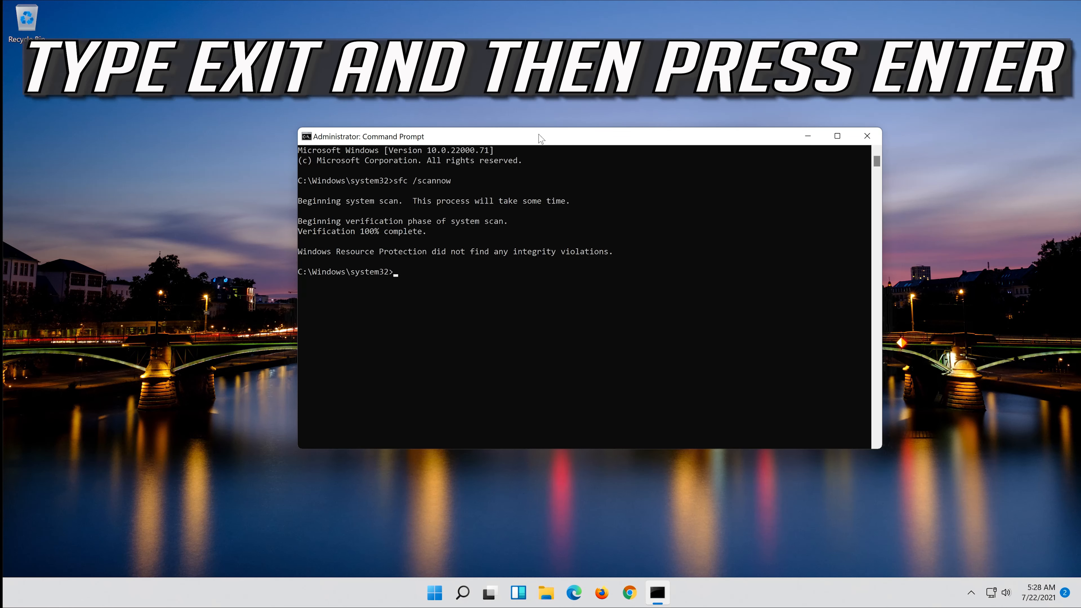
pyautogui.write('exit')
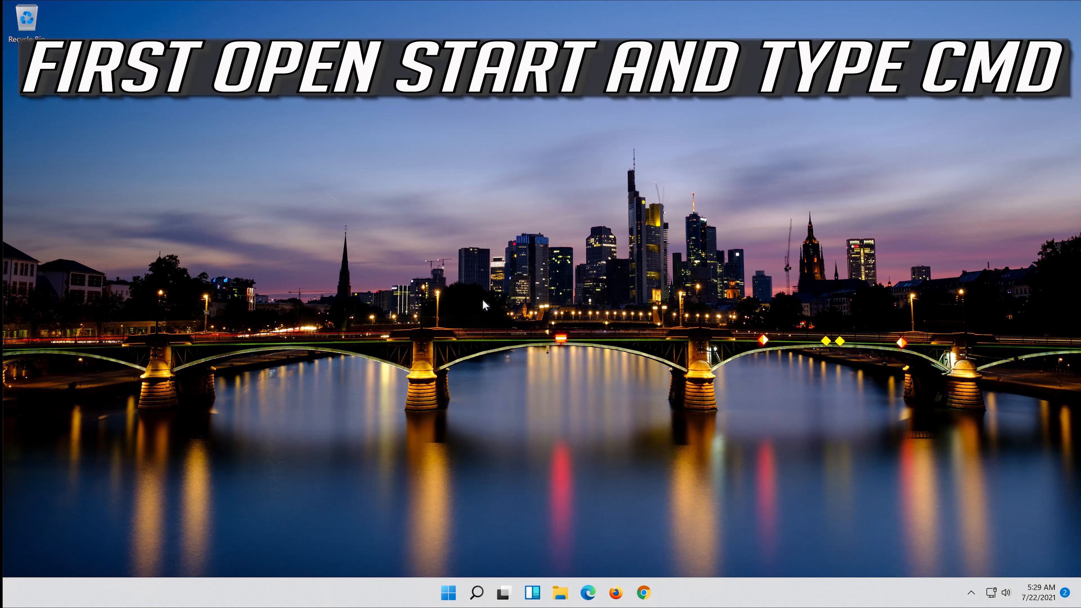
# Search 'cmd' again and launch a fresh administrator Command Prompt, confirming UAC
pyautogui.click(447, 592)
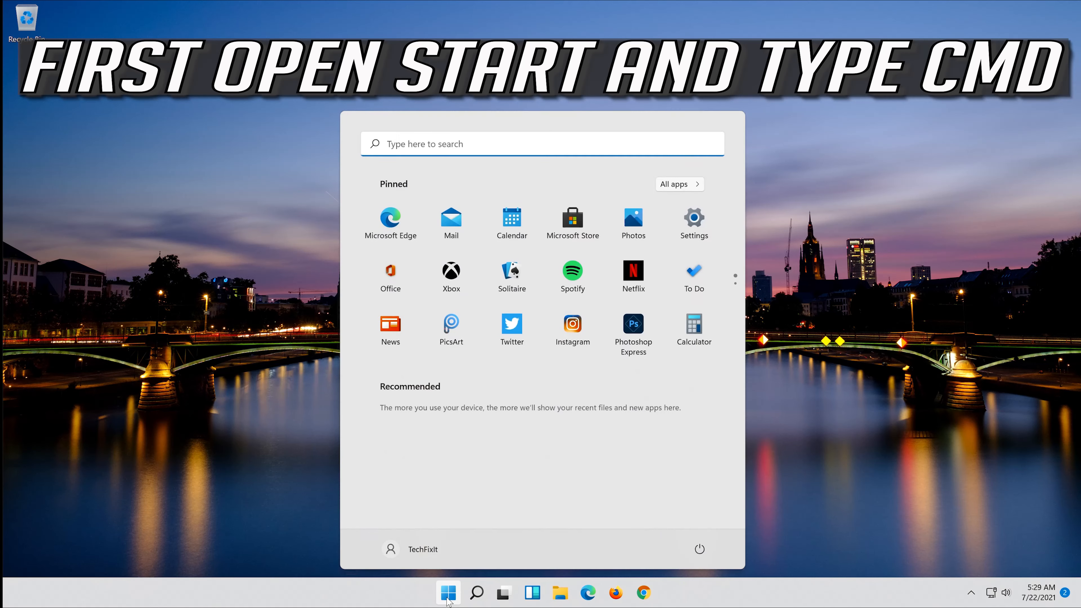
pyautogui.write('cmd')
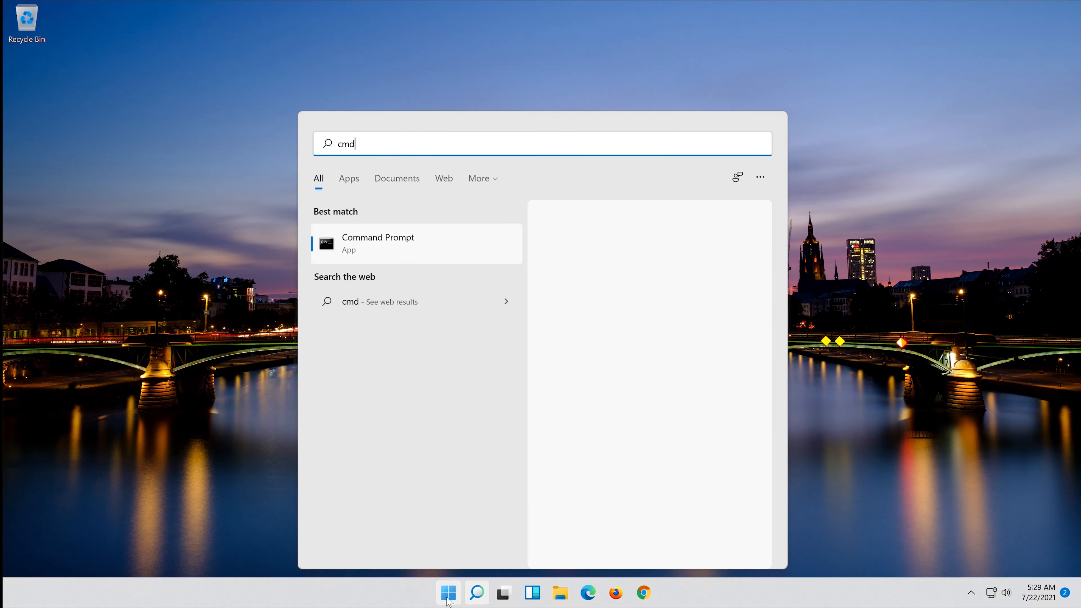
pyautogui.rightClick(378, 243)
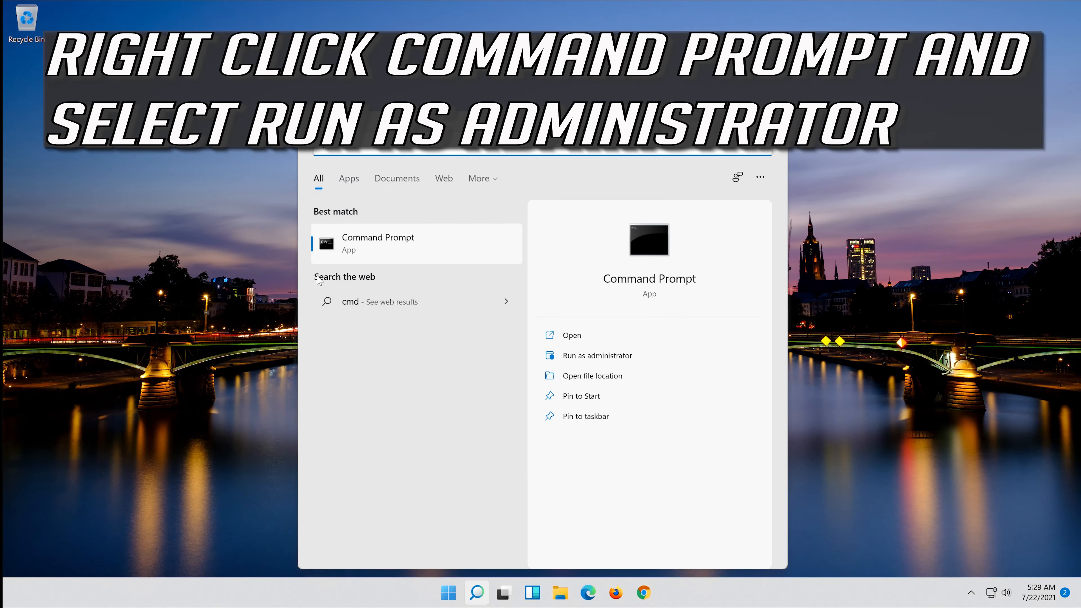
pyautogui.rightClick(377, 243)
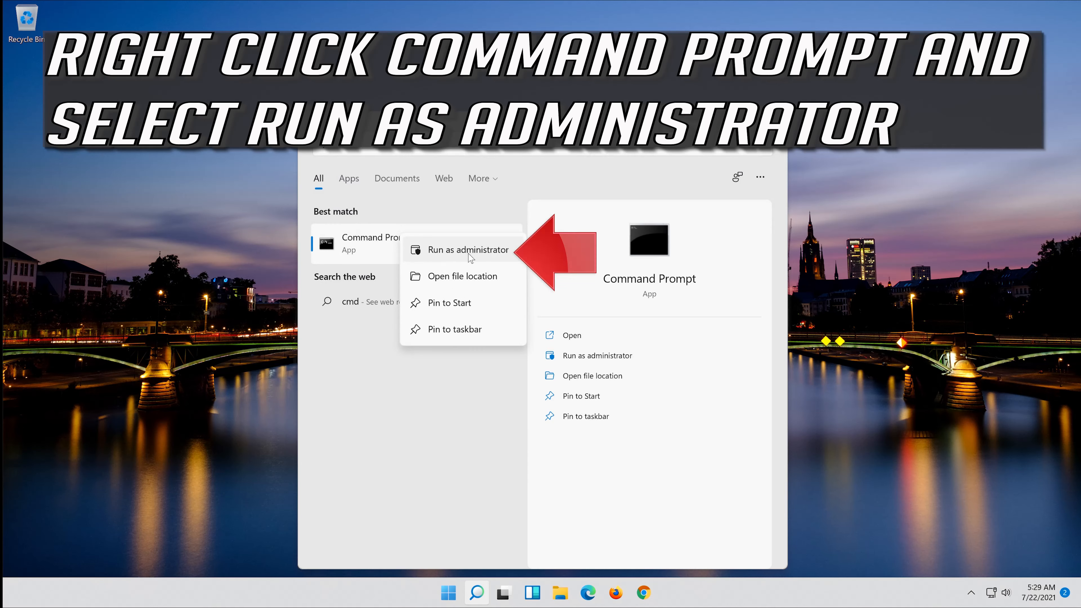
pyautogui.click(470, 249)
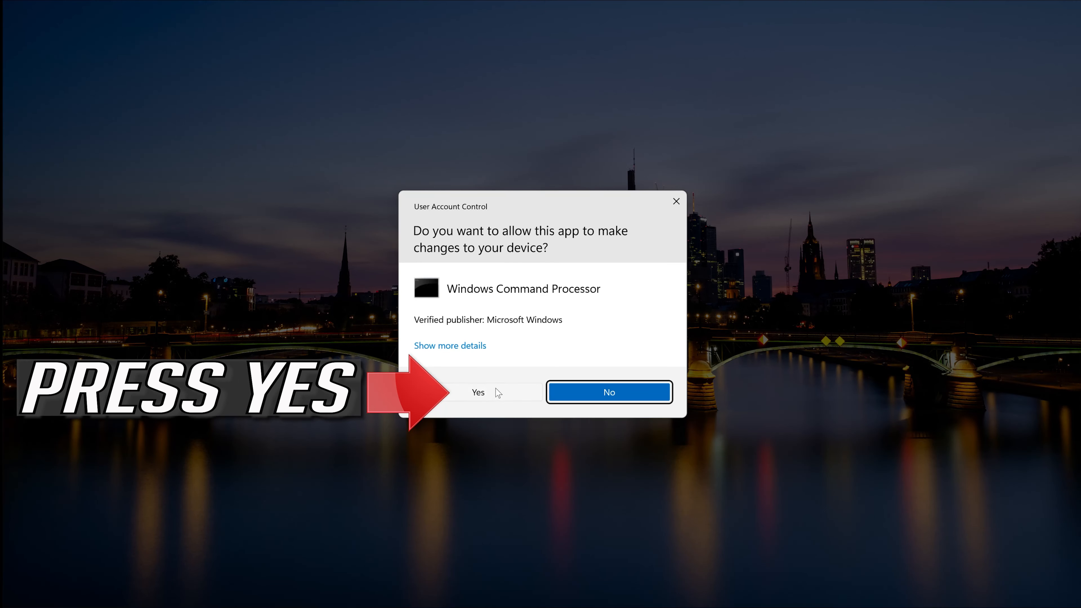
pyautogui.click(478, 393)
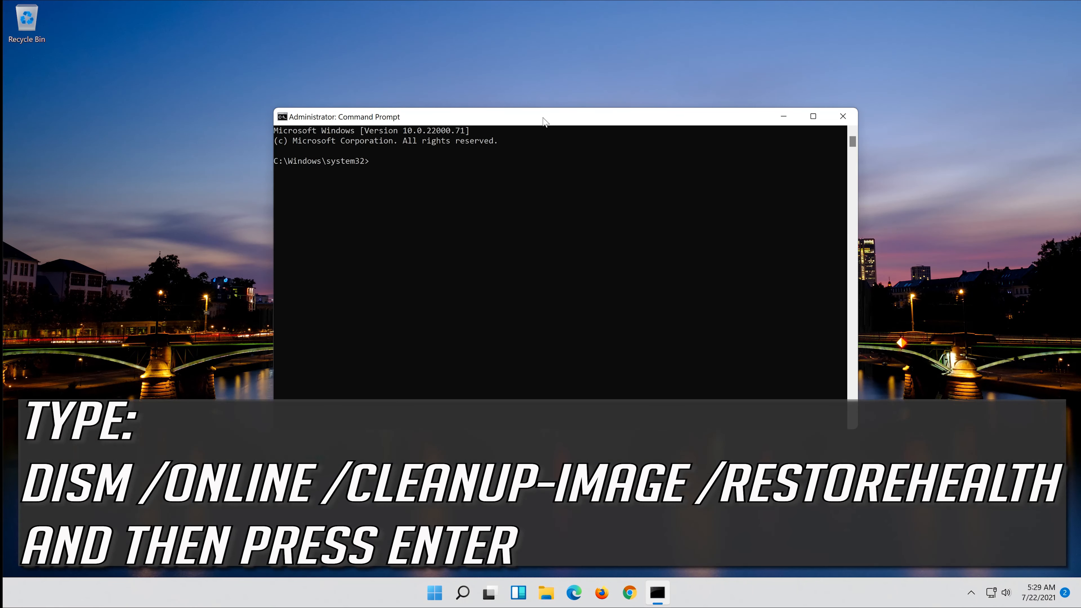
# Run Dism /Online /Cleanup-Image /RestoreHealth to 100%, then exit the prompt
pyautogui.write('Dis')
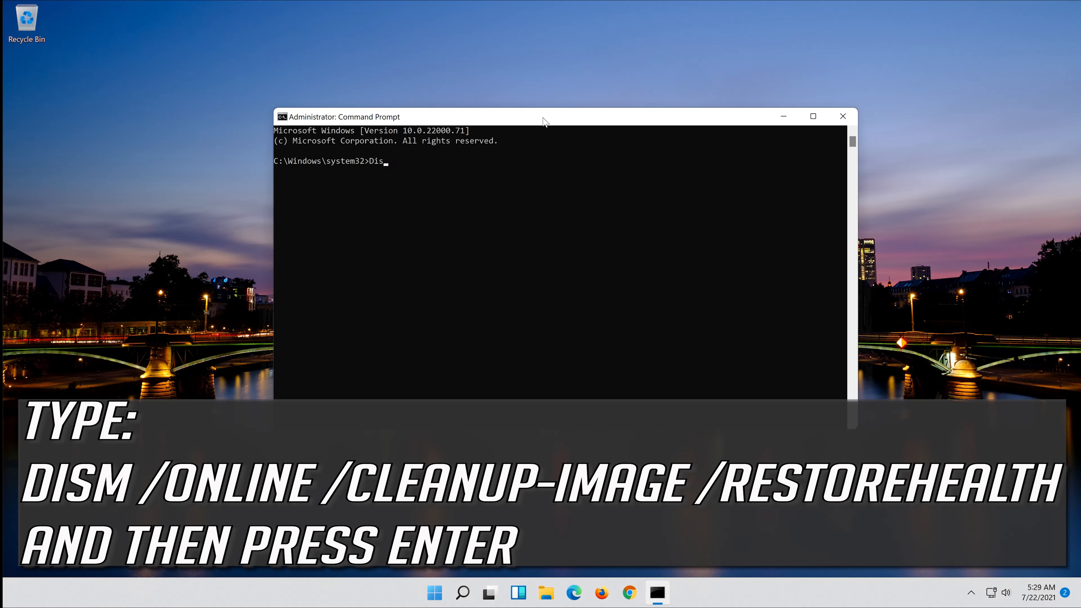
pyautogui.write('m /')
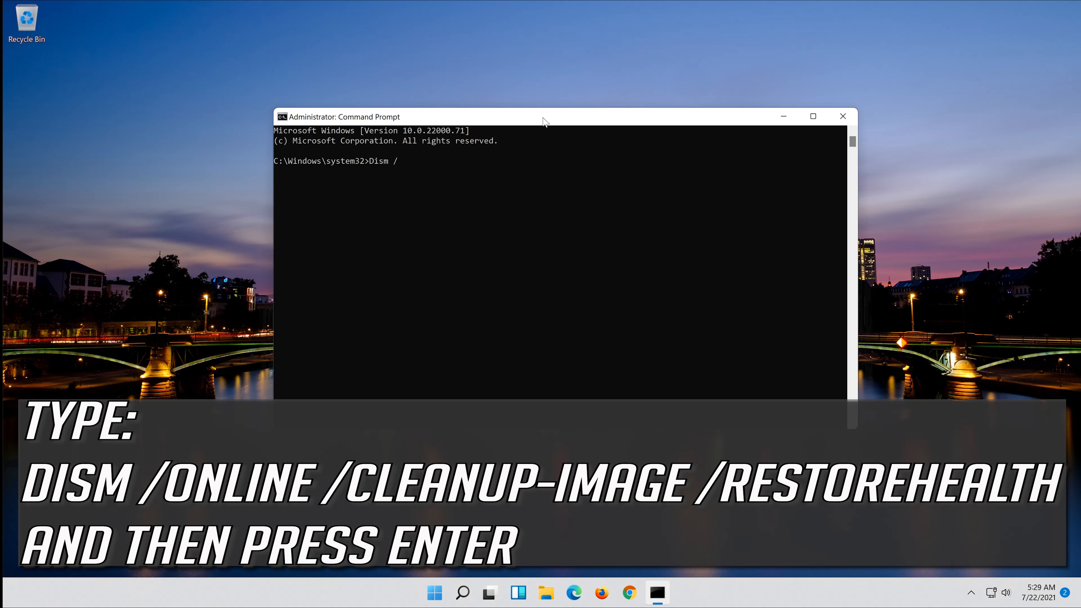
pyautogui.write('Onlin')
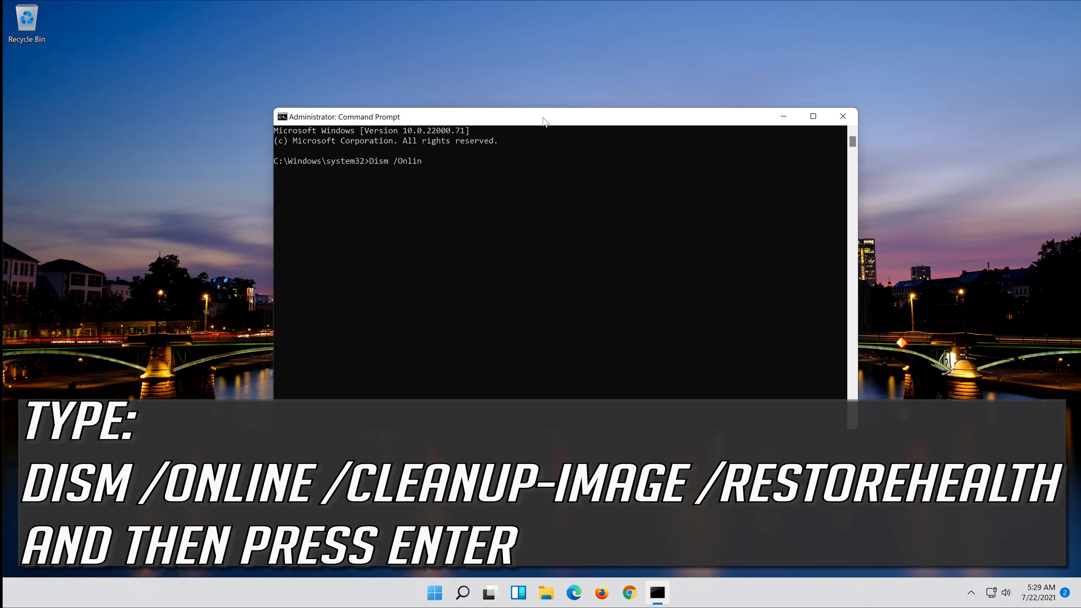
pyautogui.write('e')
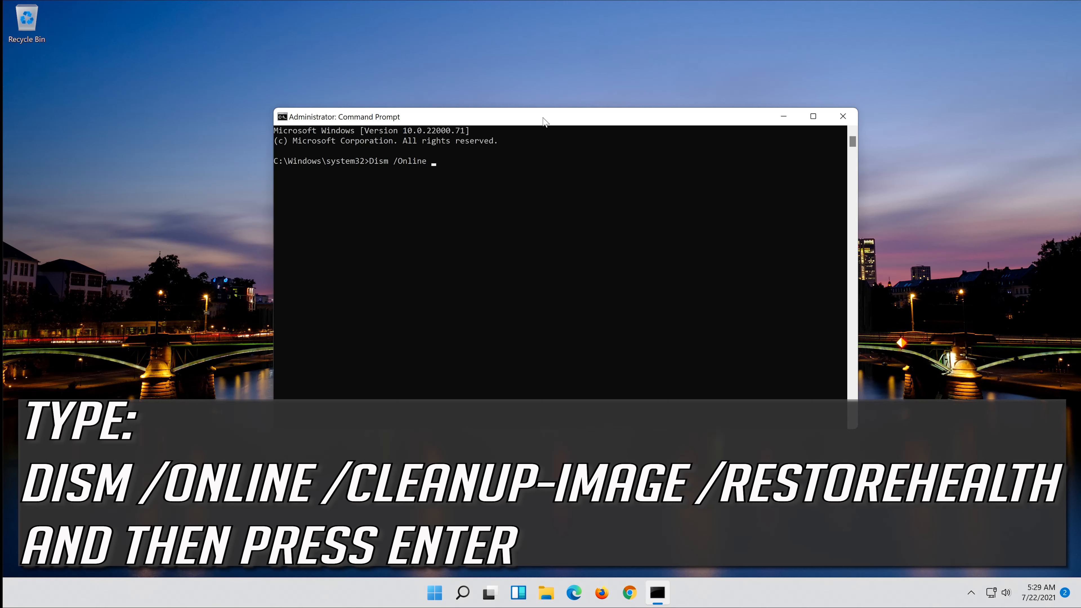
pyautogui.write('/C')
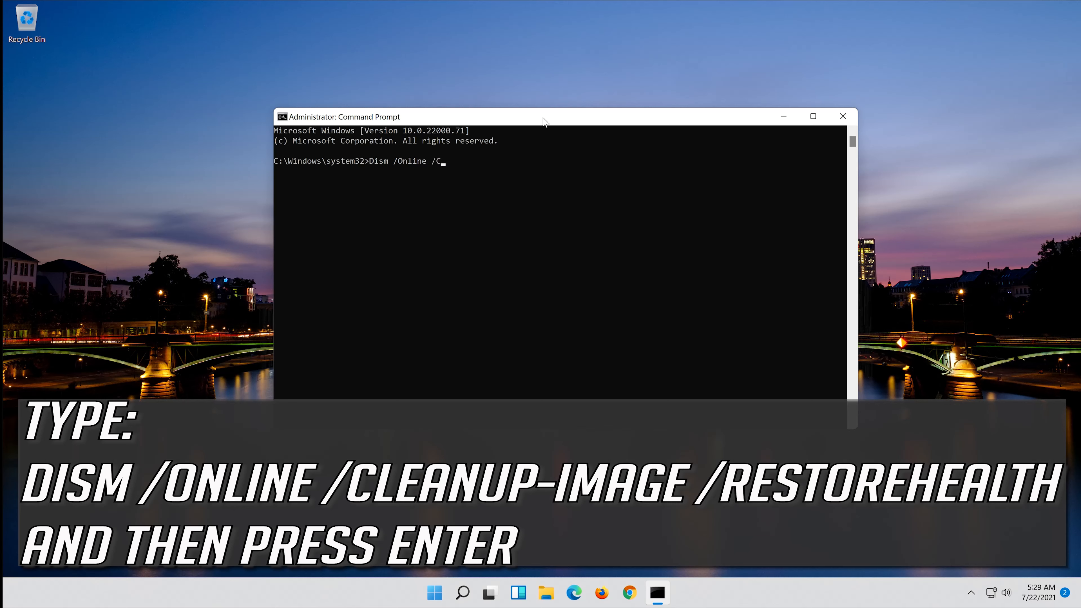
pyautogui.write('leanup-')
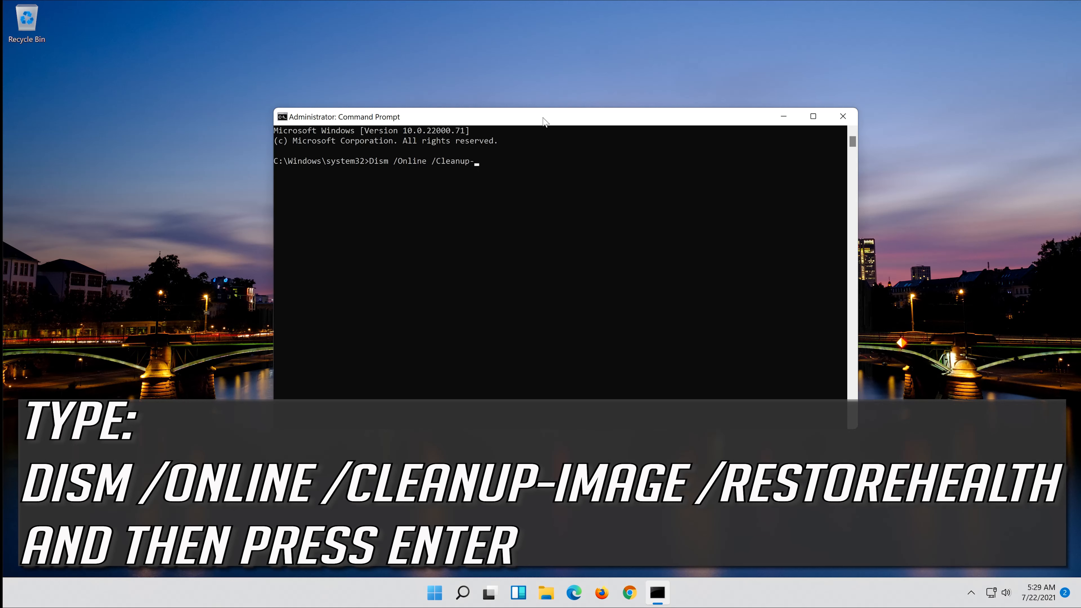
pyautogui.write('I')
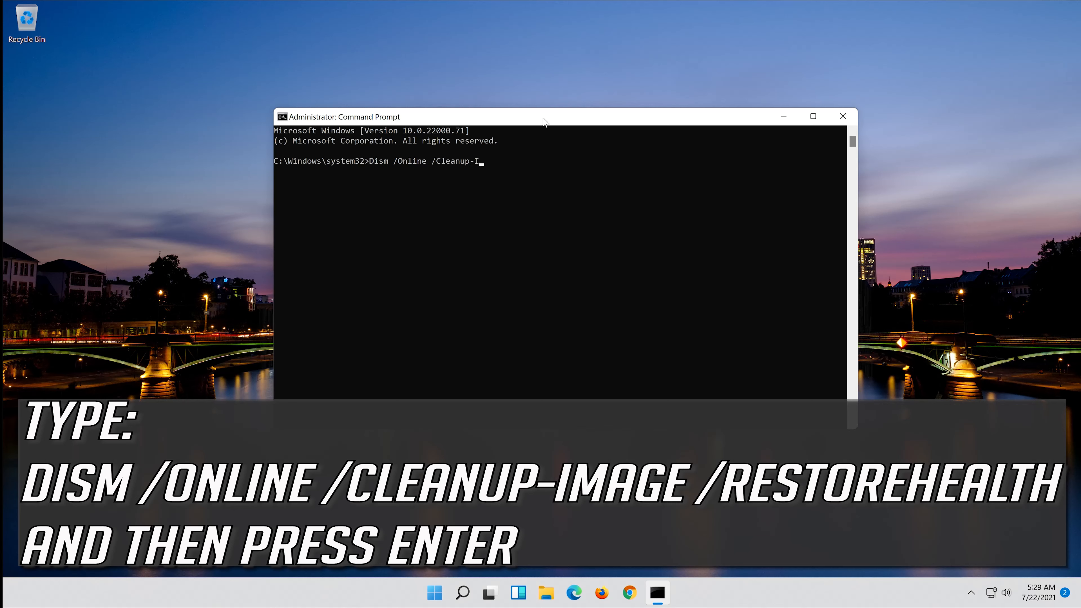
pyautogui.write('mage')
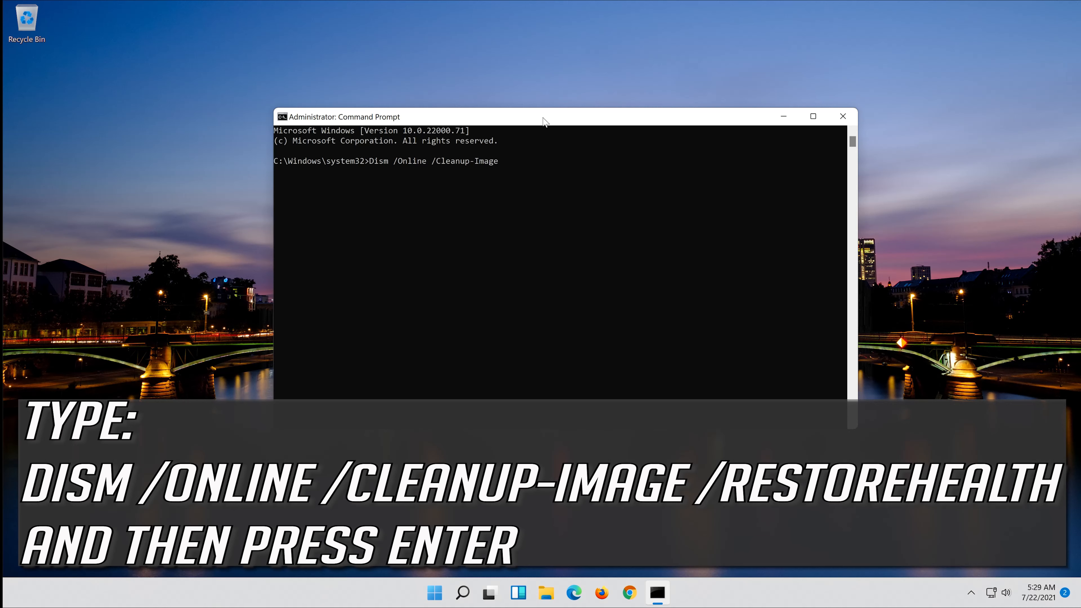
pyautogui.write('/Restore')
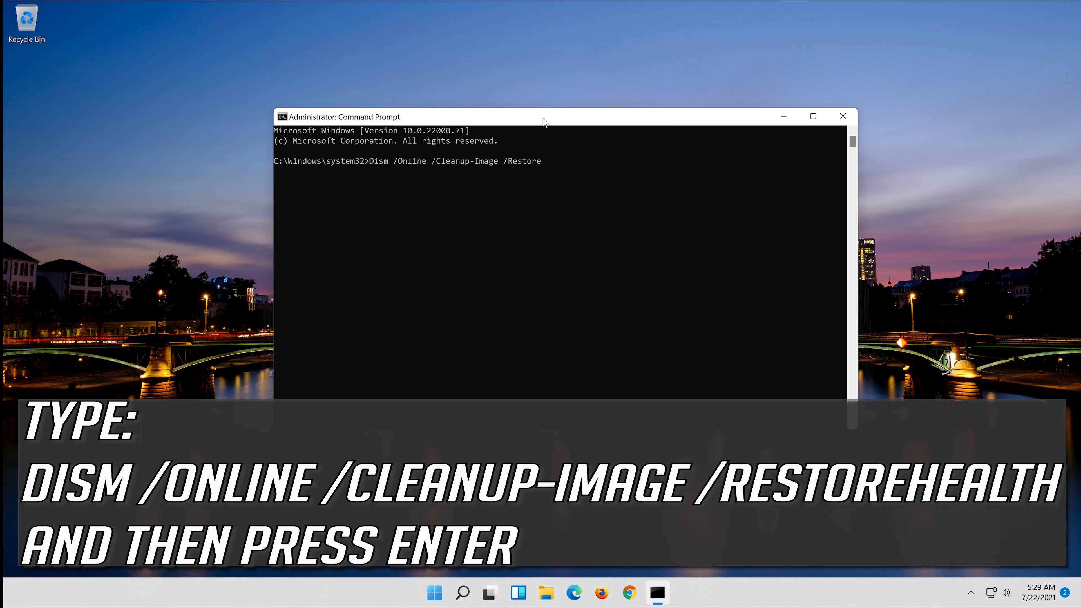
pyautogui.write('Hea')
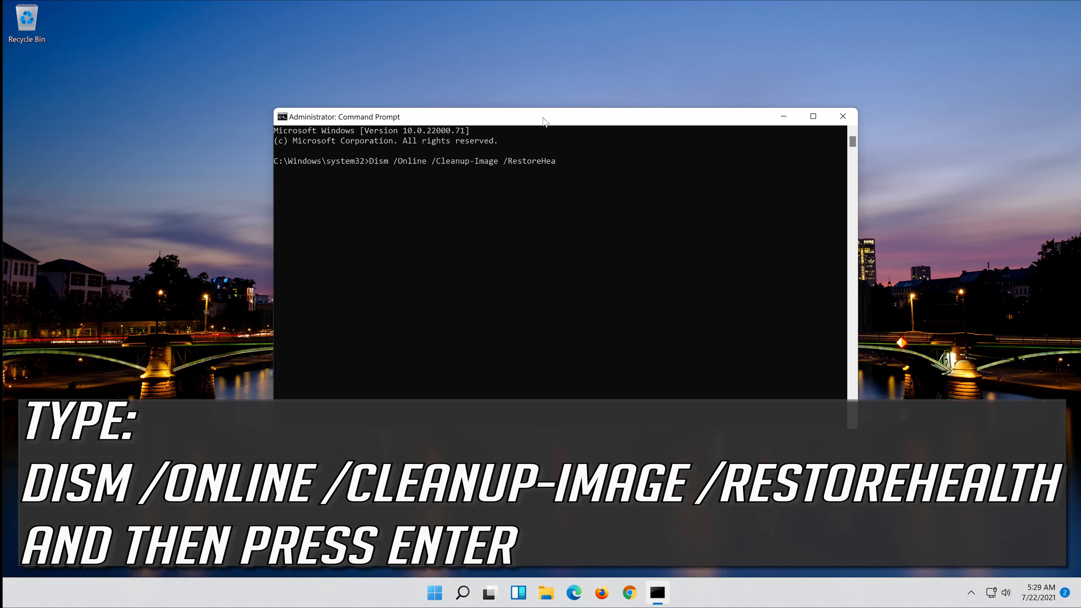
pyautogui.write('lth')
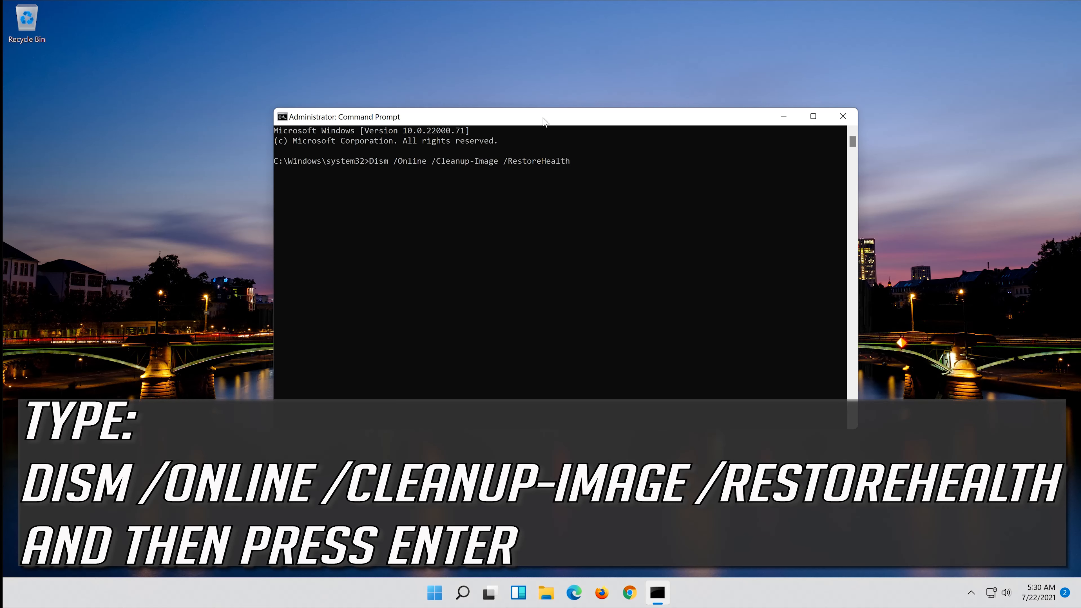
pyautogui.press('enter')
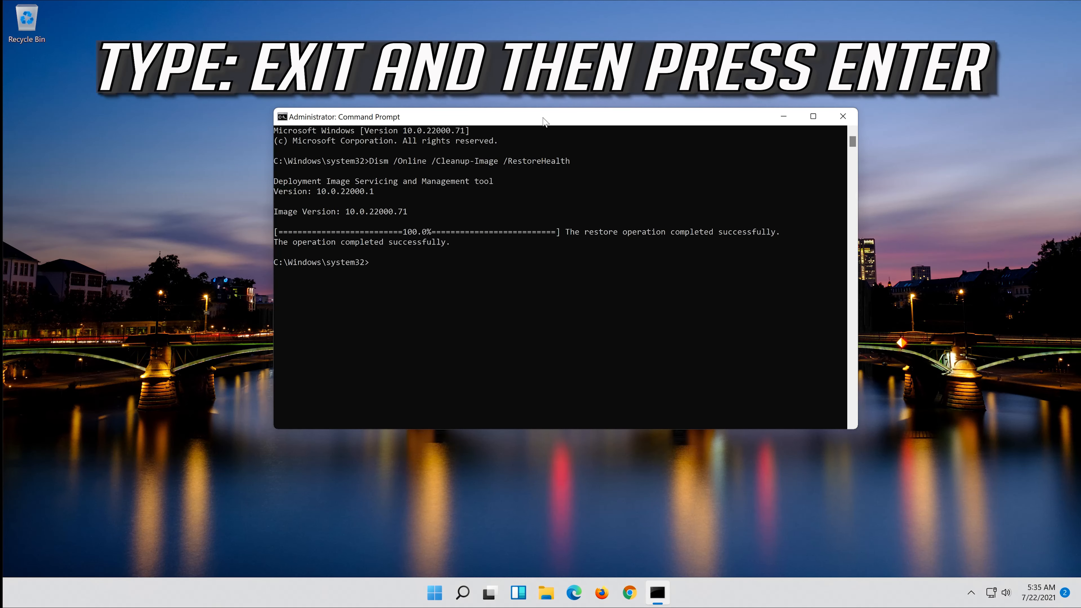
pyautogui.write('exit')
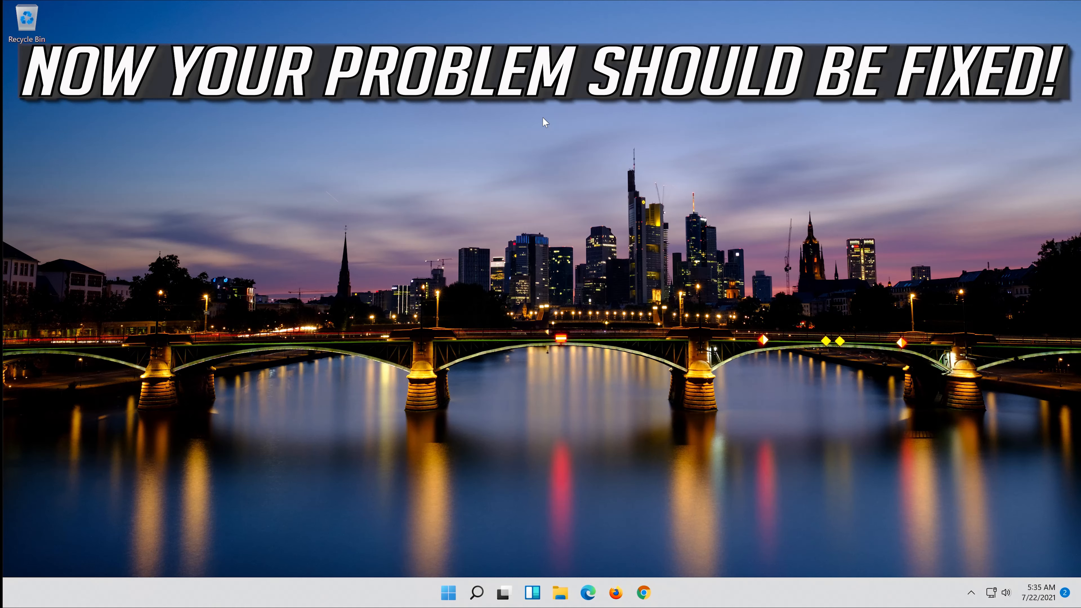
# Search 'cmd' and launch a third administrator Command Prompt, confirming UAC
pyautogui.click(473, 596)
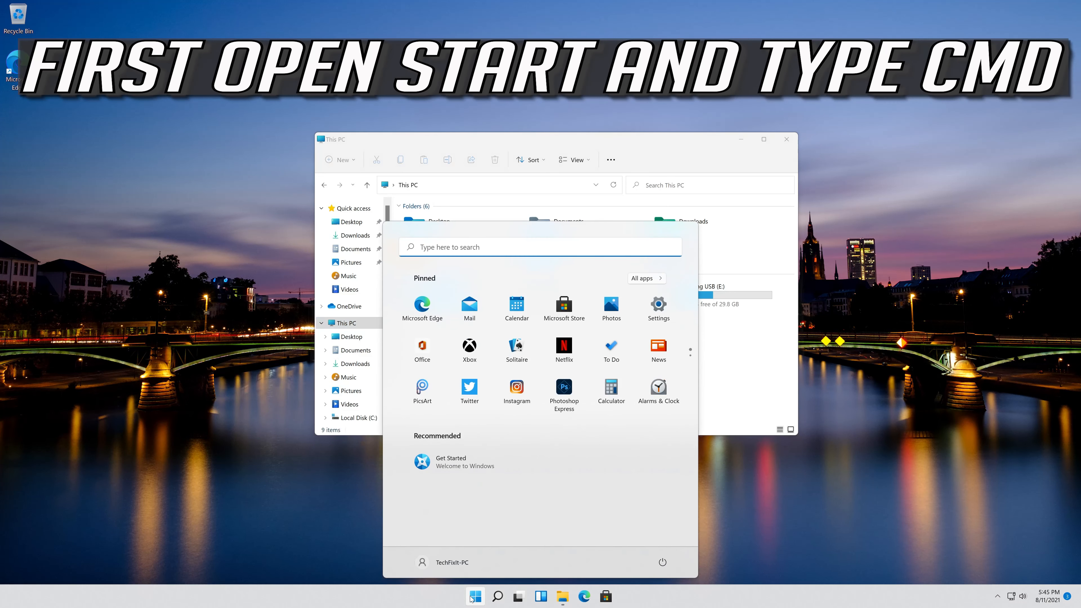
pyautogui.write('cmd')
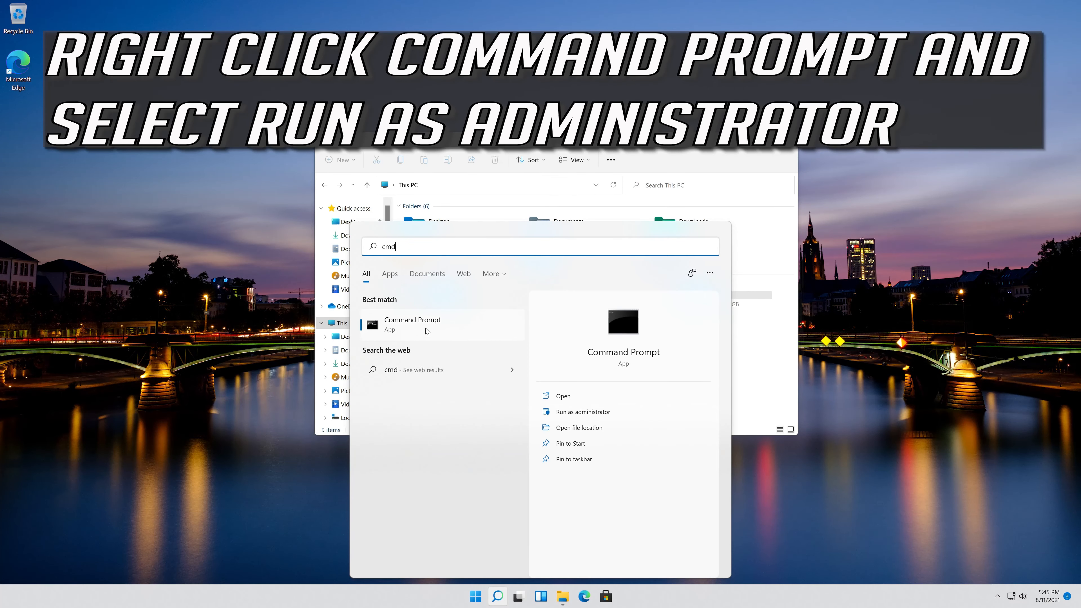
pyautogui.rightClick(412, 324)
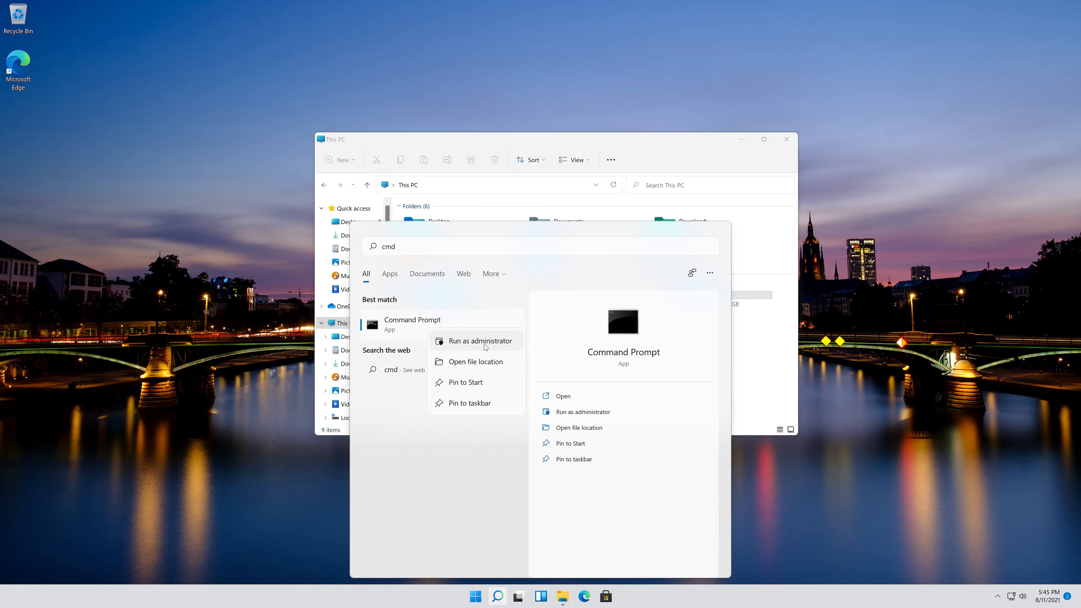
pyautogui.click(474, 341)
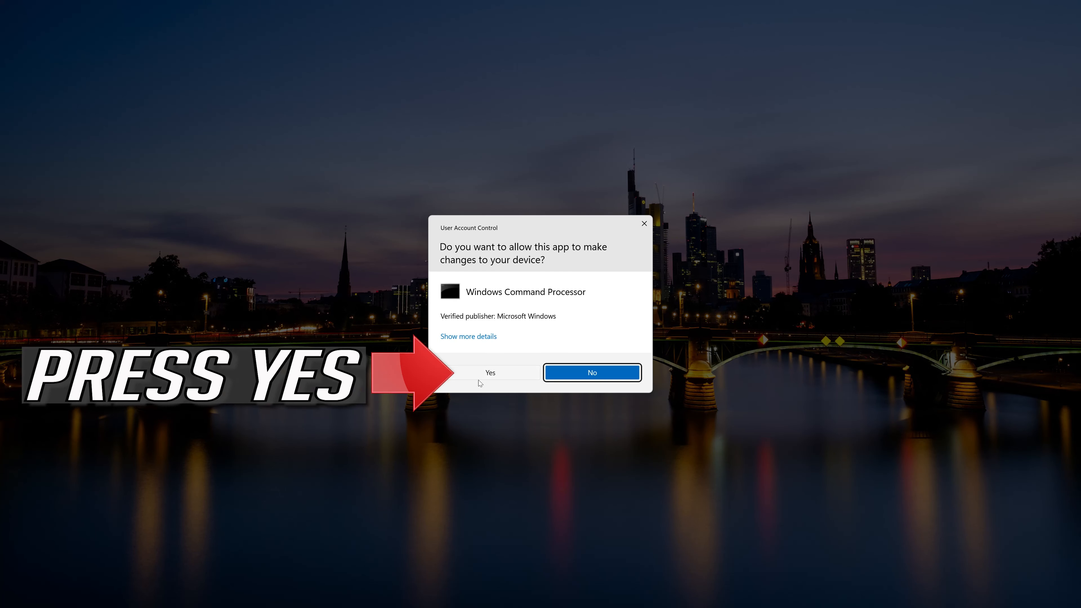
pyautogui.click(490, 372)
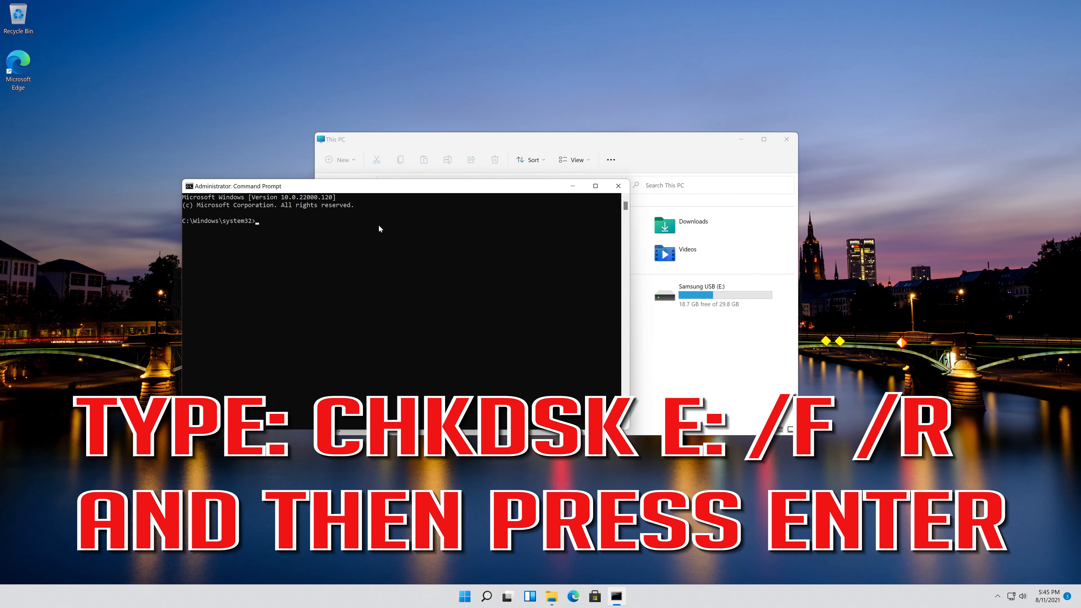
# Run chkdsk e: /f /r, which finds no problems, then exit and reopen Start search
pyautogui.write('chkdsk e: /f')
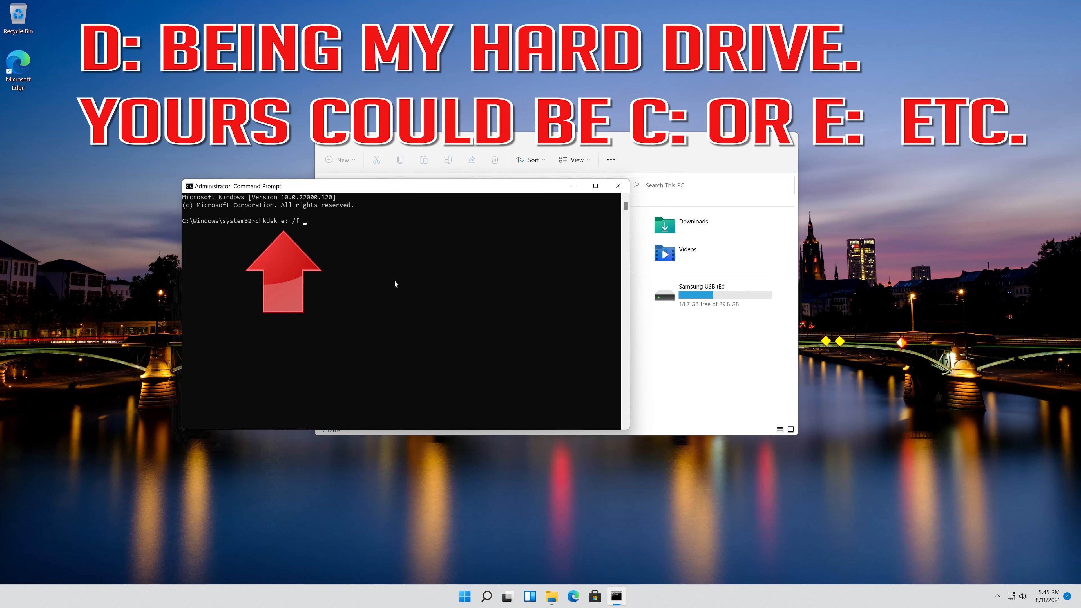
pyautogui.write('/')
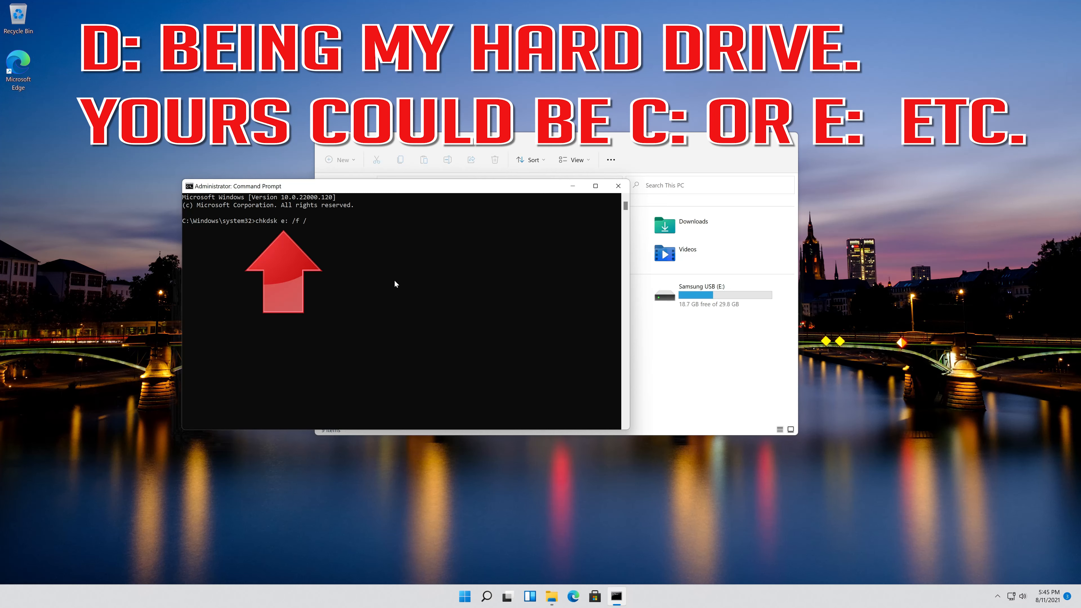
pyautogui.write('r')
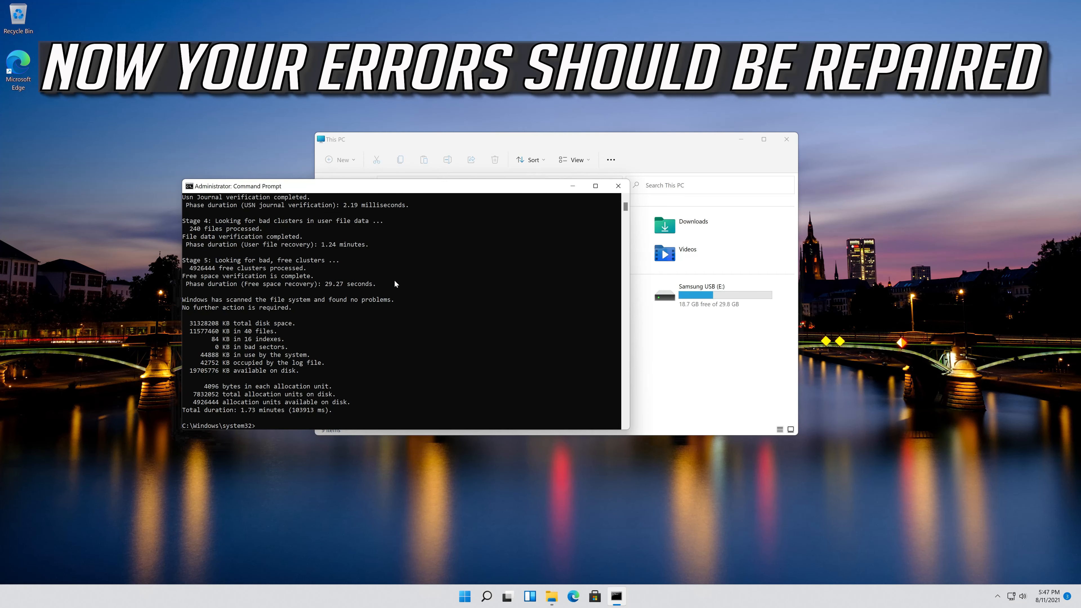
pyautogui.moveTo(301, 349)
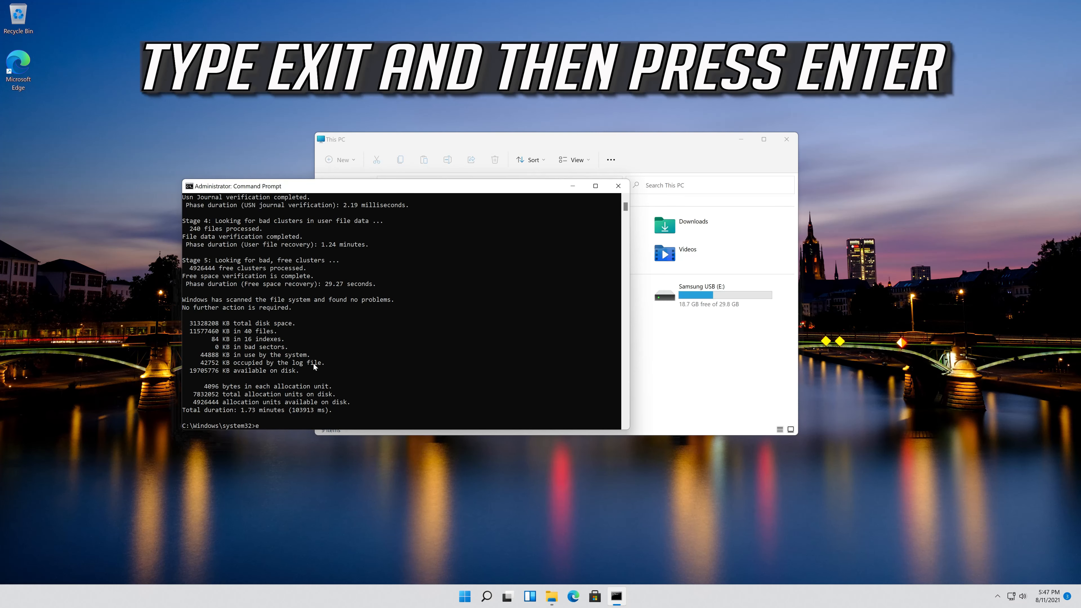
pyautogui.write('exit')
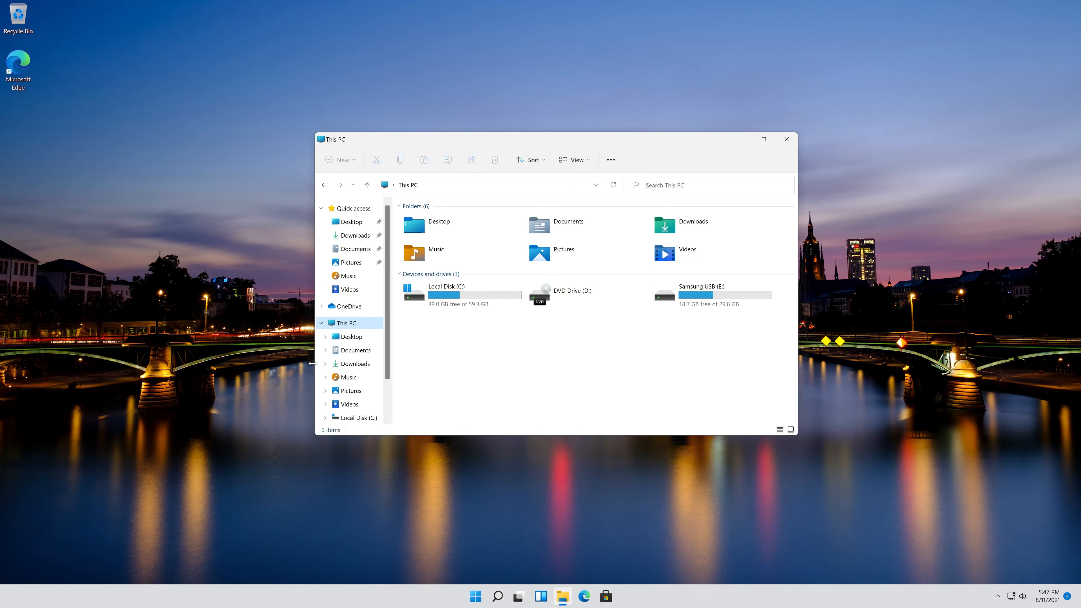
pyautogui.click(463, 596)
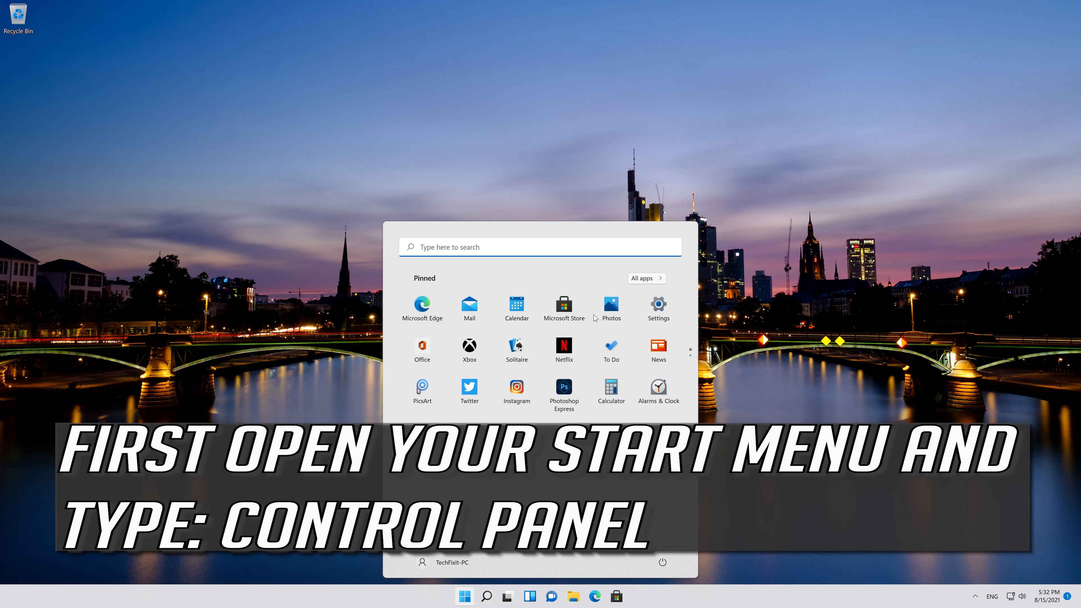
# Search 'control' from Start and launch Control Panel
pyautogui.write('control panel')
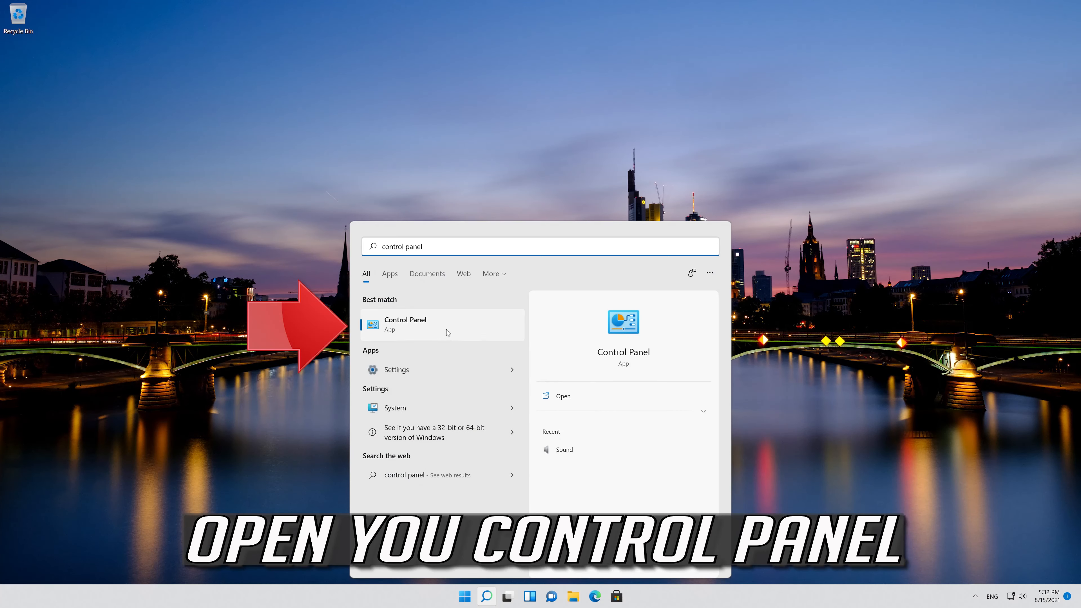
pyautogui.click(405, 325)
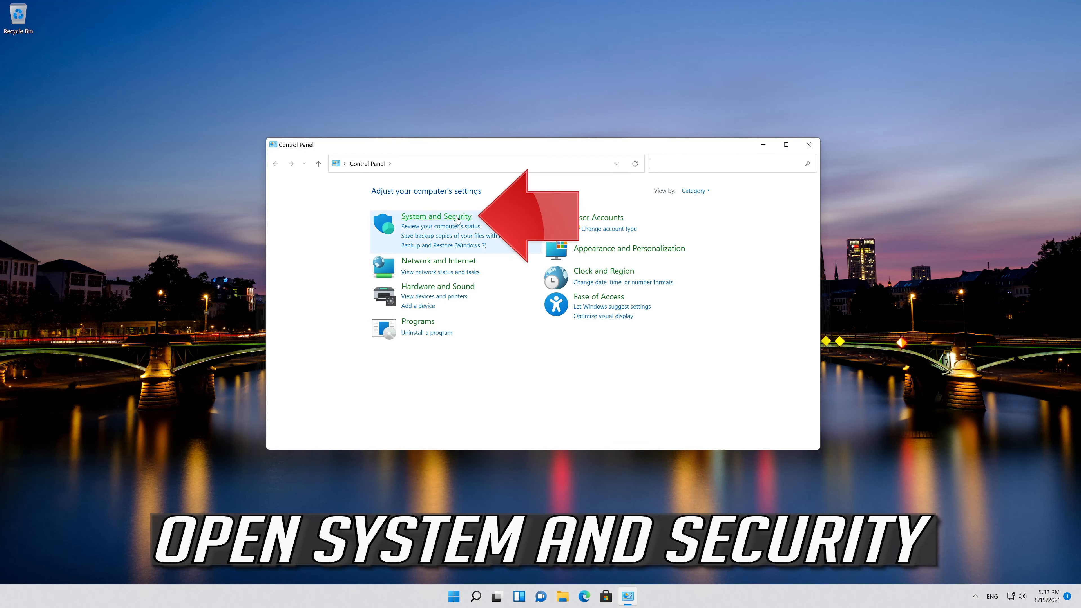
# Navigate System and Security > Security and Maintenance > Recovery
pyautogui.click(436, 216)
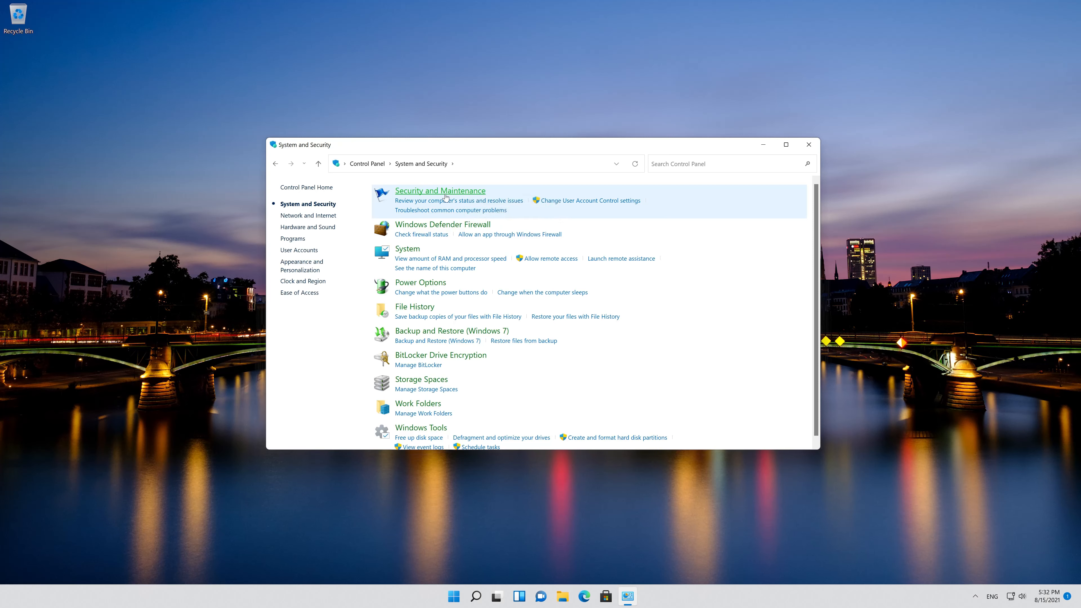
pyautogui.click(440, 191)
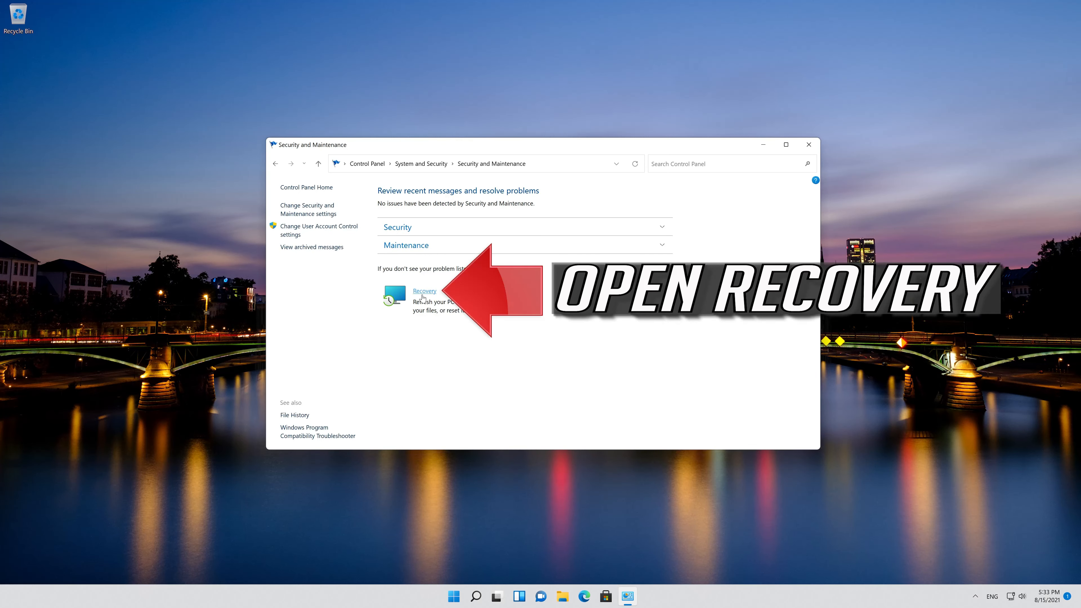
pyautogui.click(423, 291)
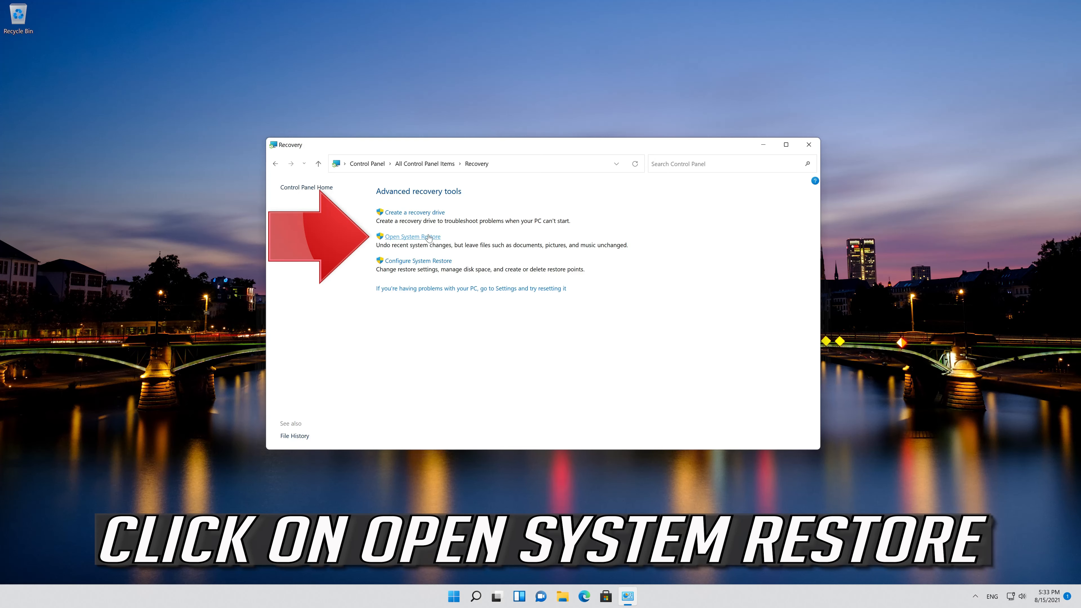
# Start System Restore to the 8/15/2021 5:28:20 PM restore point, confirming the warning
pyautogui.click(411, 236)
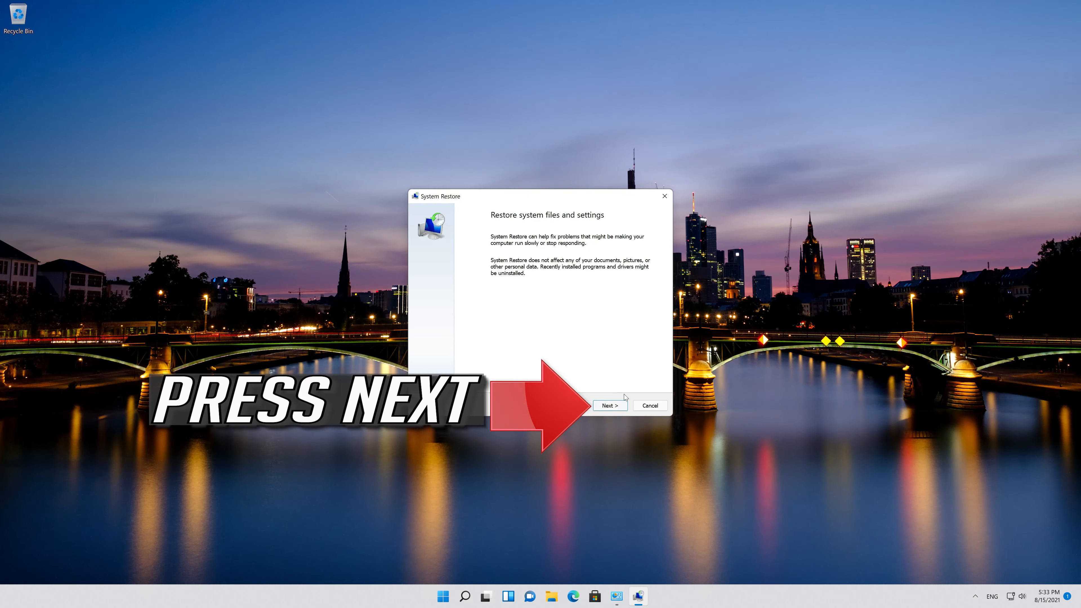
pyautogui.click(608, 405)
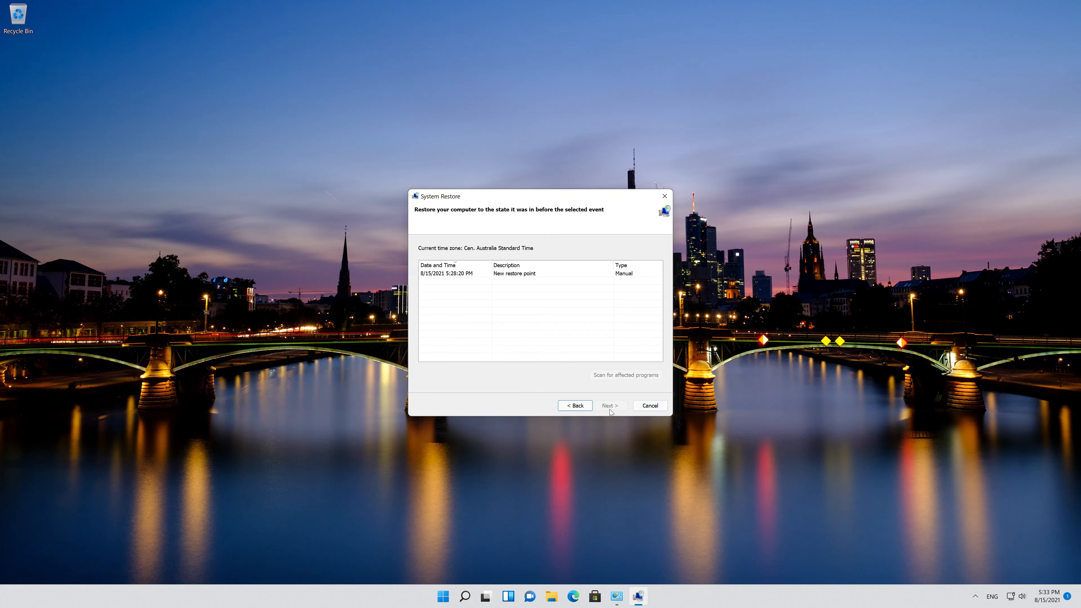
pyautogui.click(514, 273)
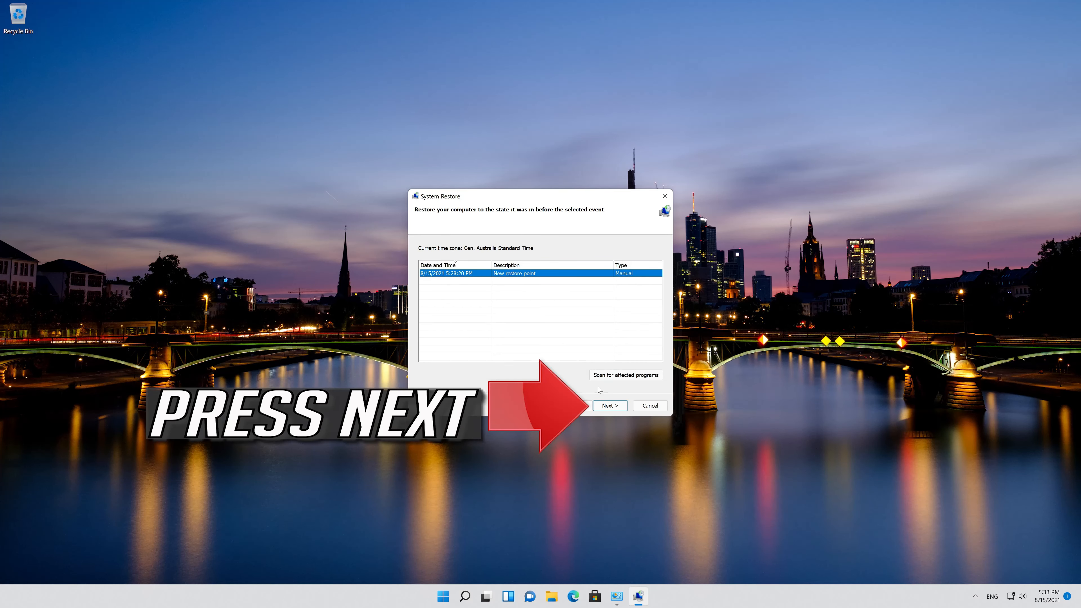
pyautogui.click(609, 405)
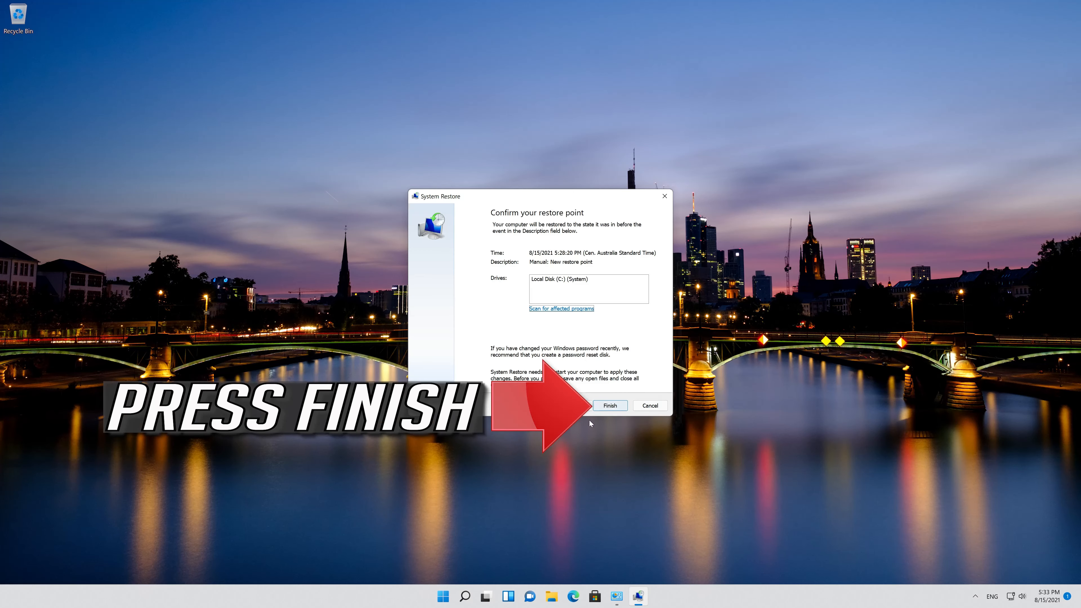
pyautogui.click(609, 405)
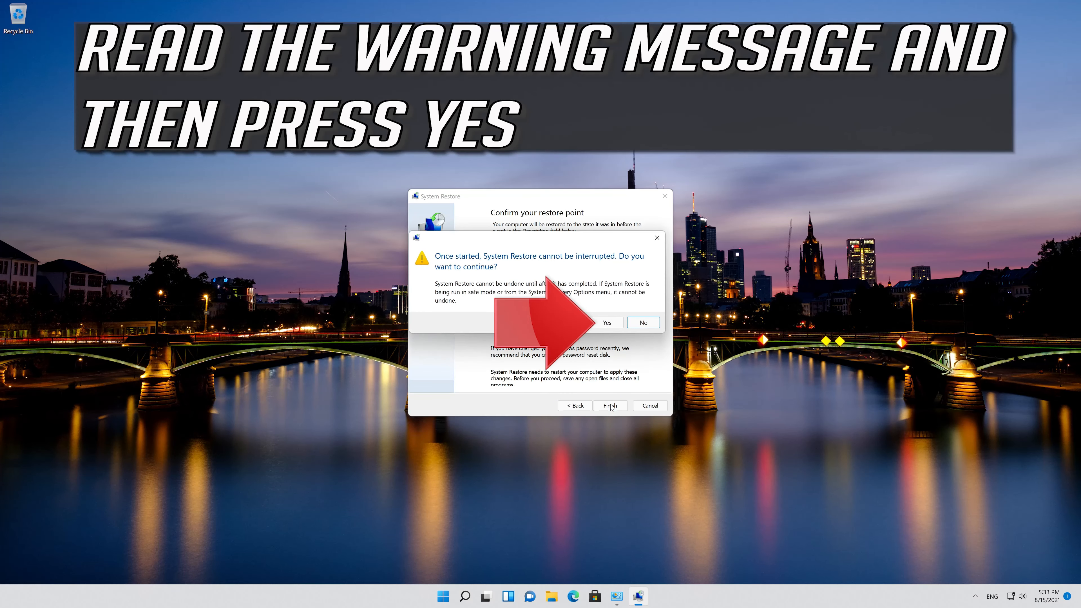
pyautogui.moveTo(610, 398)
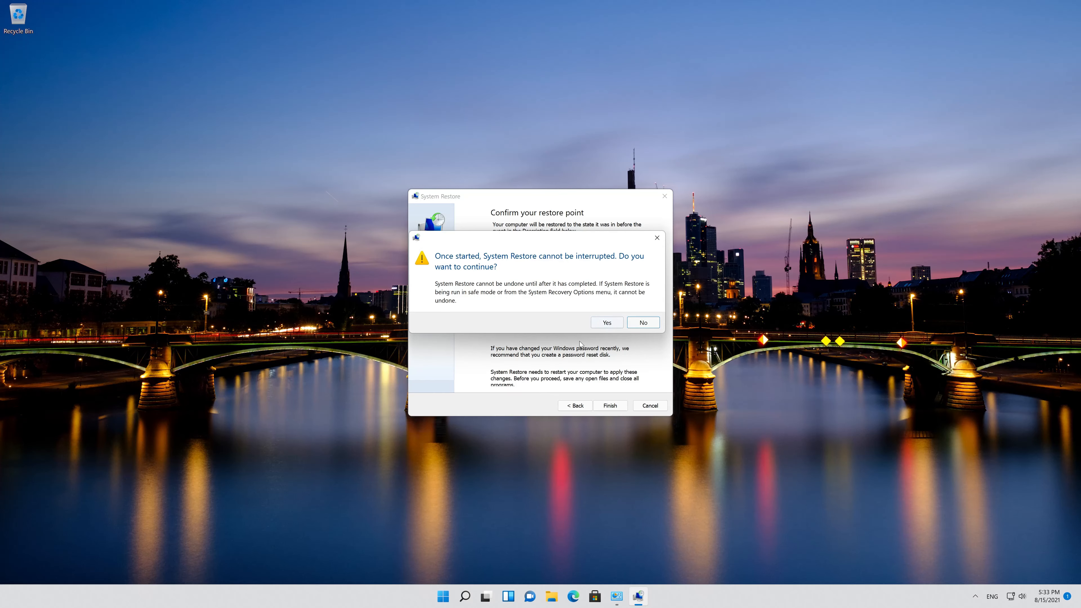
pyautogui.click(605, 323)
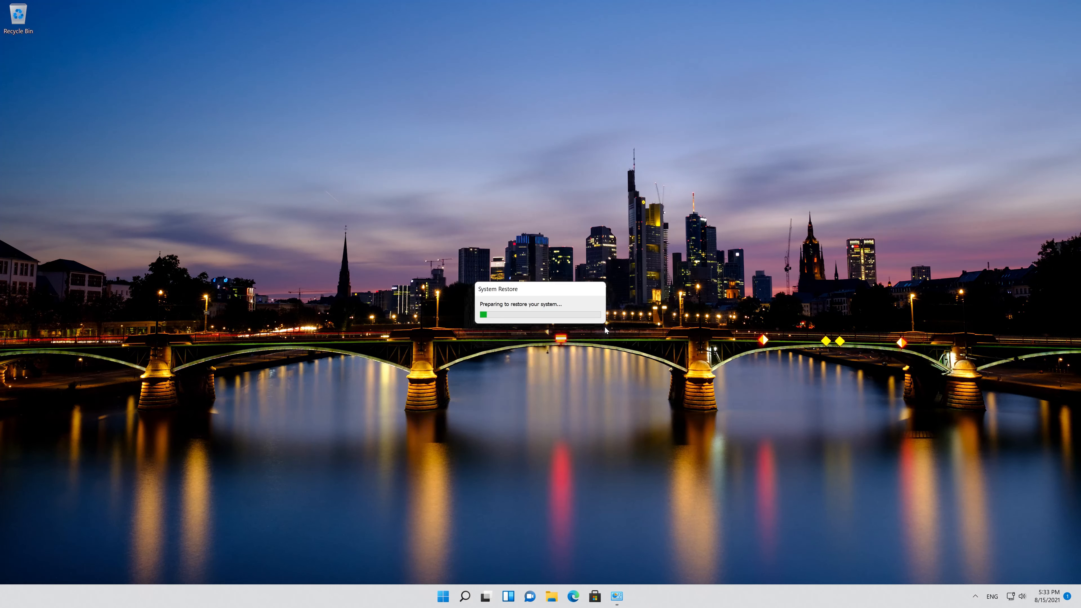